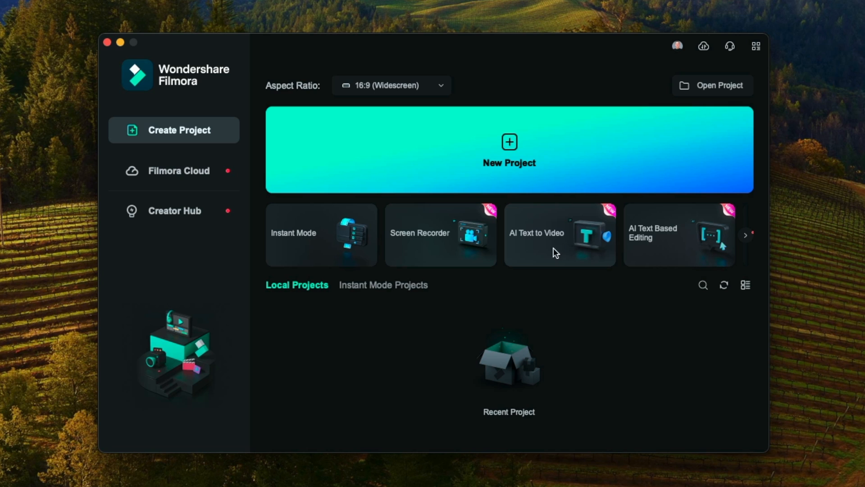
# Start the AI Text to Video tool from the start screen
pyautogui.click(560, 234)
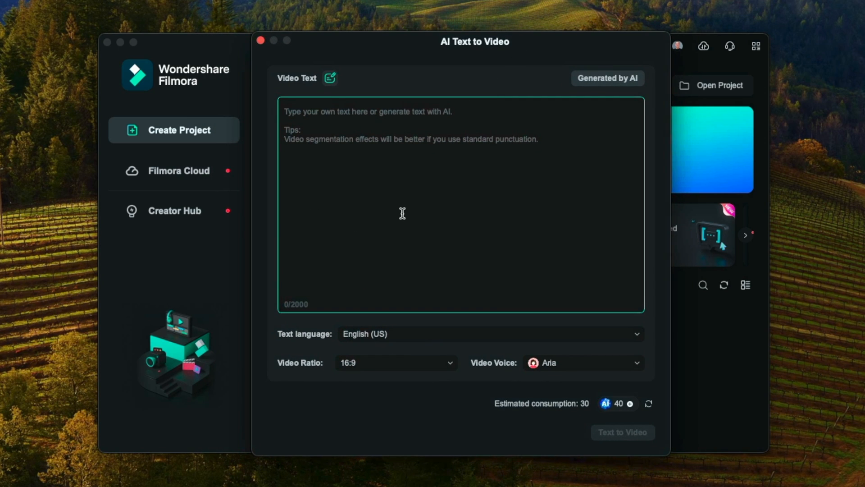
pyautogui.moveTo(364, 161)
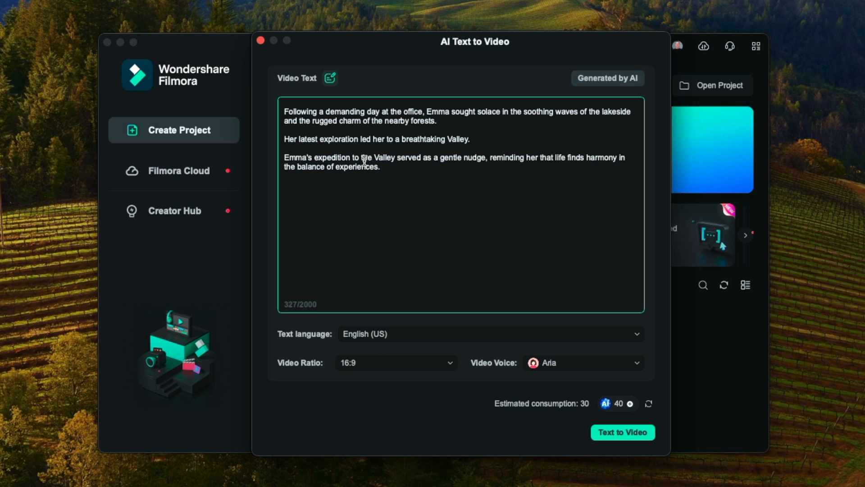
pyautogui.moveTo(385, 349)
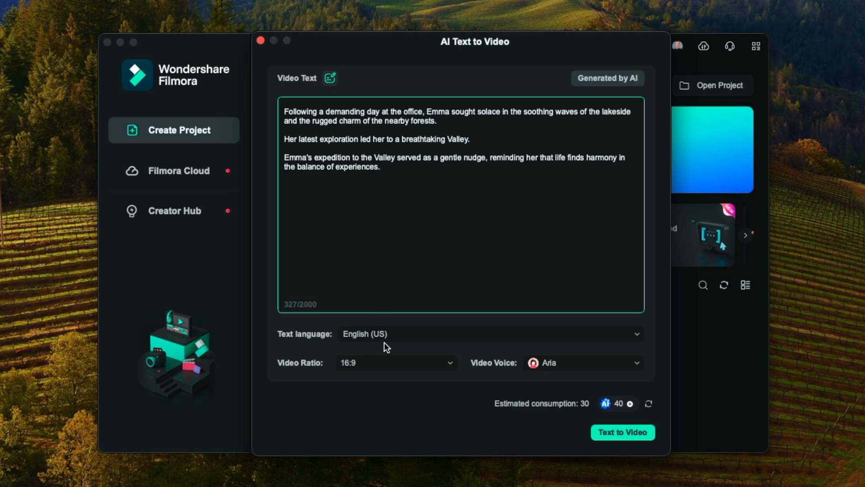
pyautogui.click(490, 333)
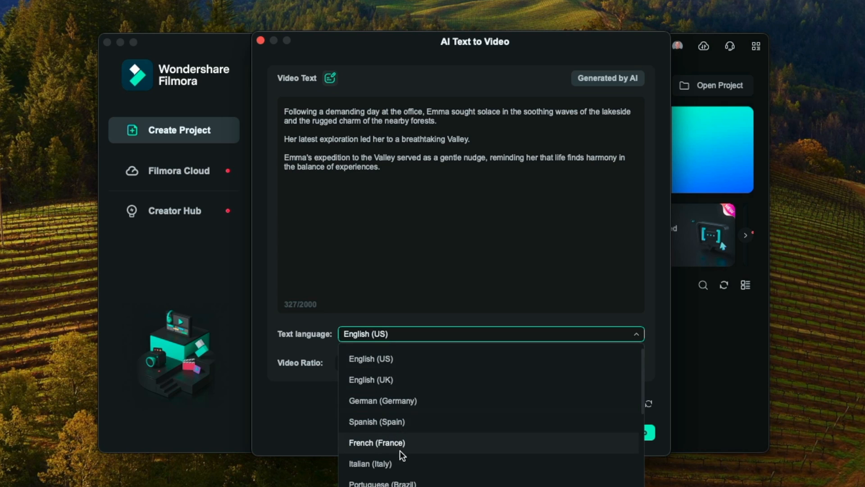
pyautogui.scroll(-3)
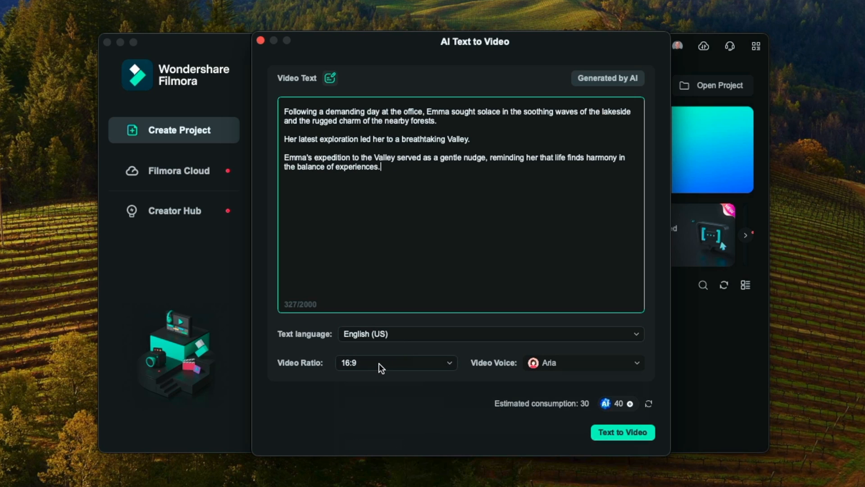
pyautogui.click(396, 363)
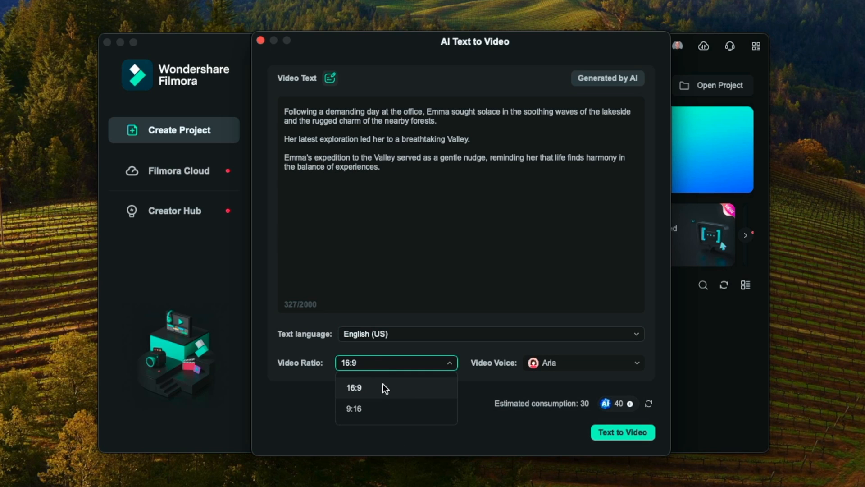
pyautogui.moveTo(375, 416)
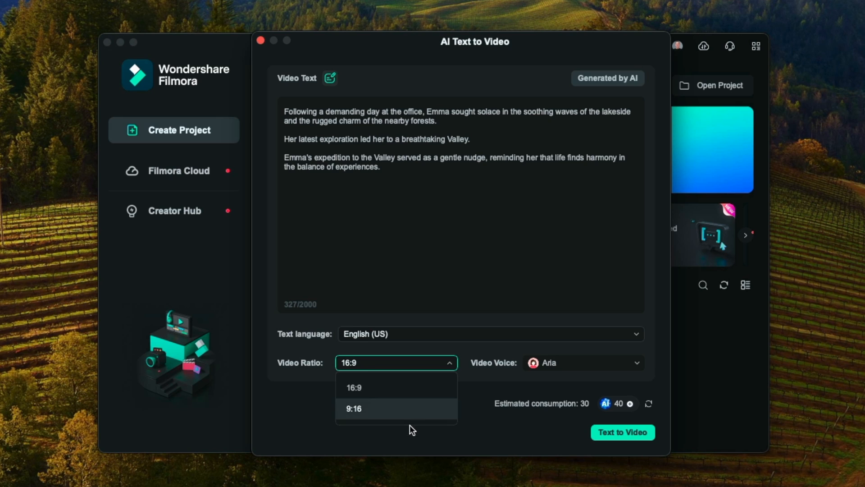
pyautogui.click(583, 363)
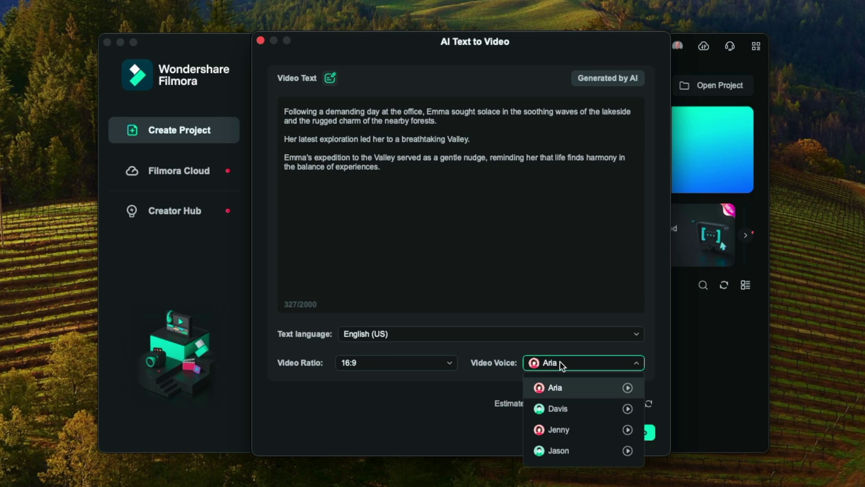
pyautogui.moveTo(596, 400)
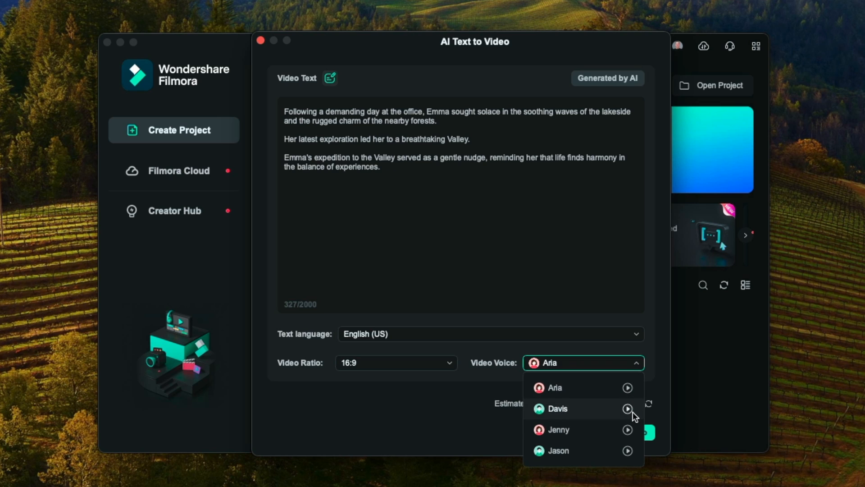
pyautogui.moveTo(573, 396)
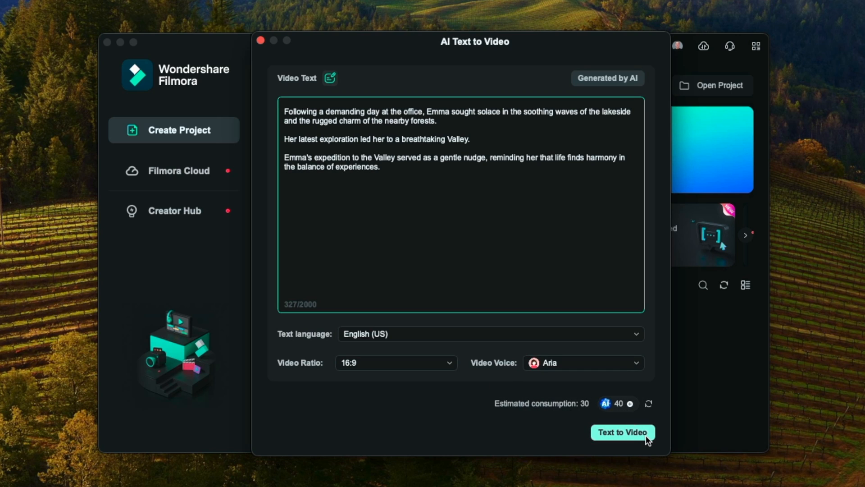
# Generate the video from the story text and scrub through the lakeside and valley parts
pyautogui.click(623, 432)
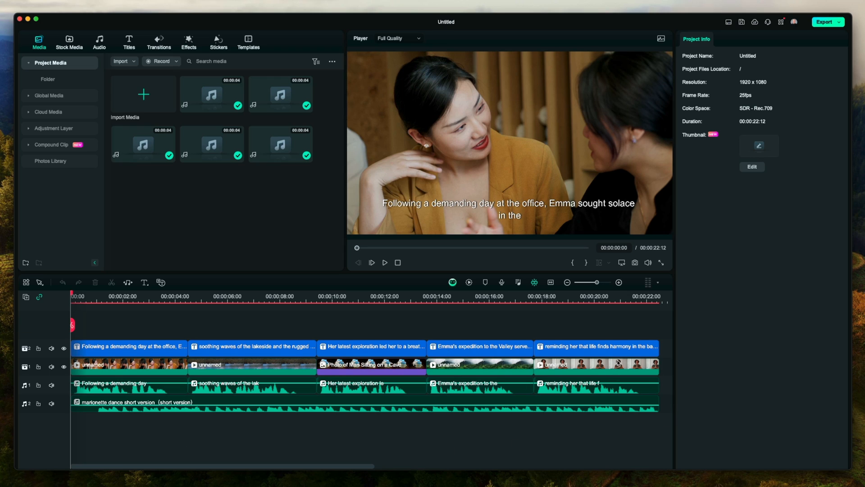
pyautogui.moveTo(278, 426)
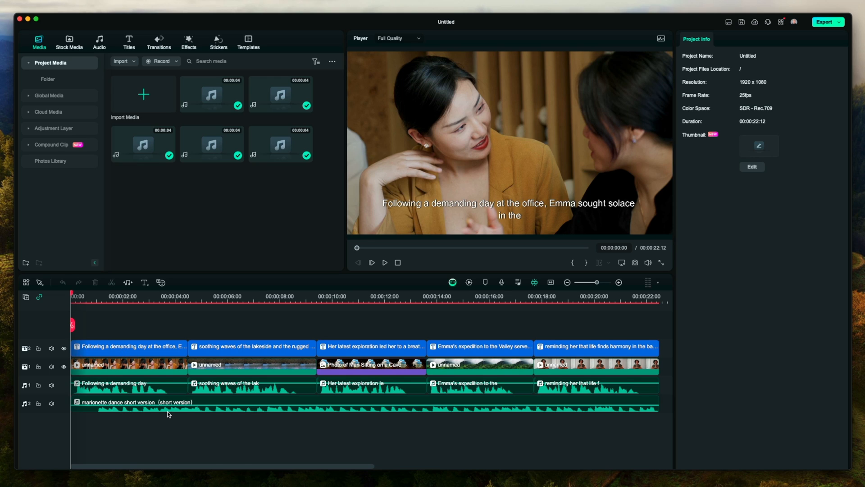
pyautogui.moveTo(308, 322)
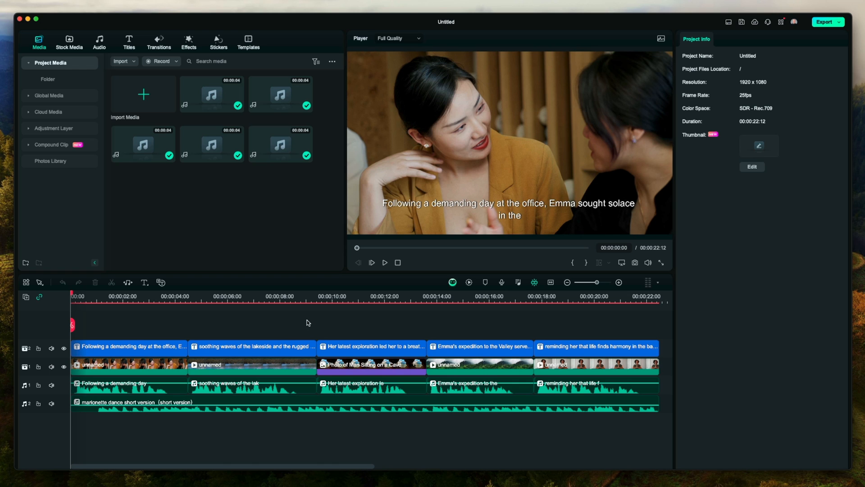
pyautogui.click(122, 296)
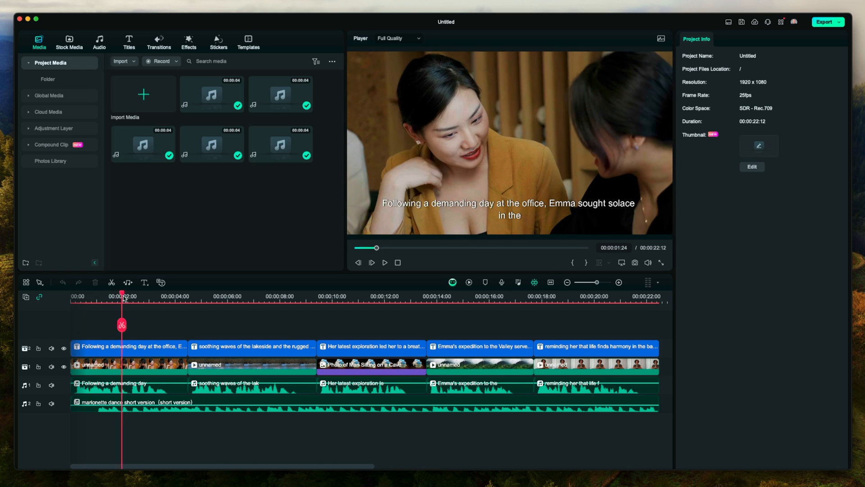
pyautogui.moveTo(121, 294); pyautogui.dragTo(108, 294)
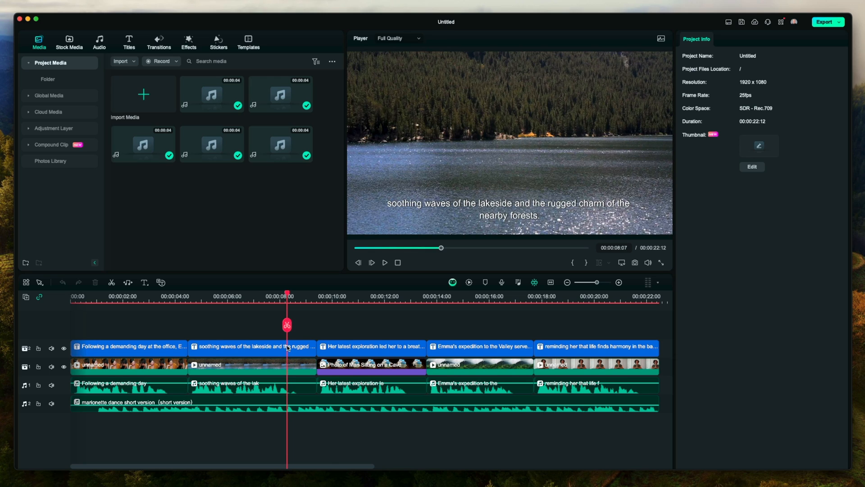
pyautogui.moveTo(405, 358)
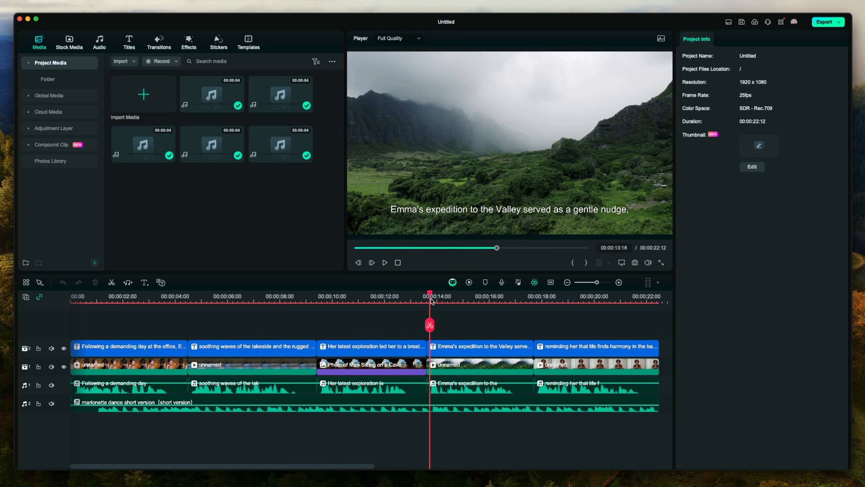
pyautogui.click(384, 263)
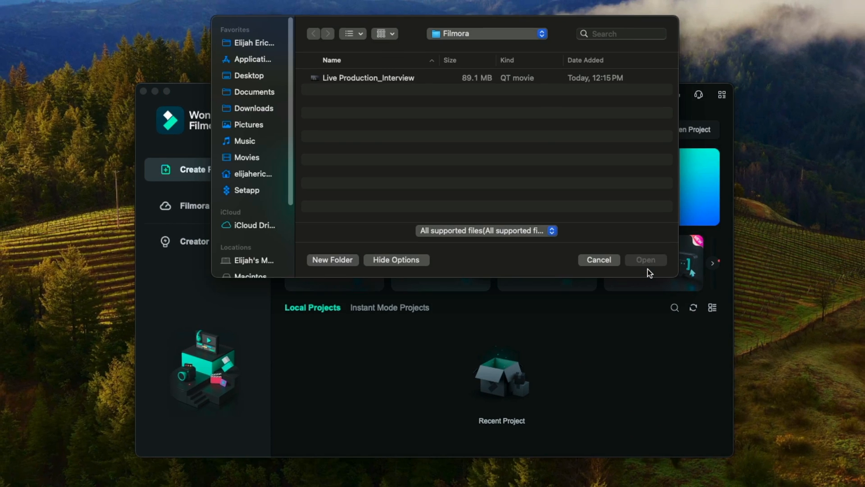
pyautogui.moveTo(394, 80)
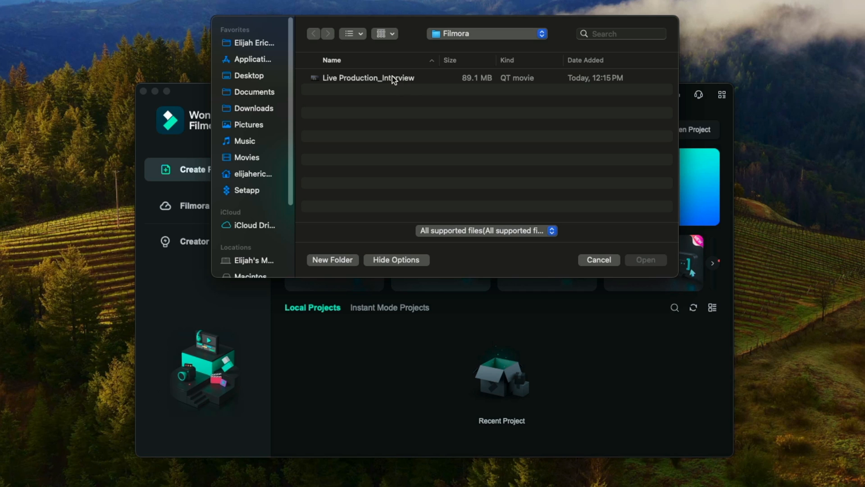
# Choose the Live Production_Interview video for AI text-based editing
pyautogui.click(645, 259)
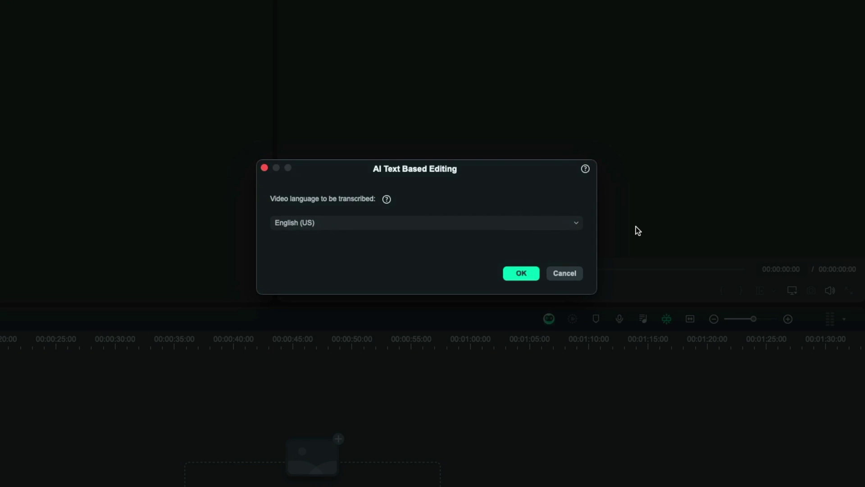
pyautogui.moveTo(335, 202)
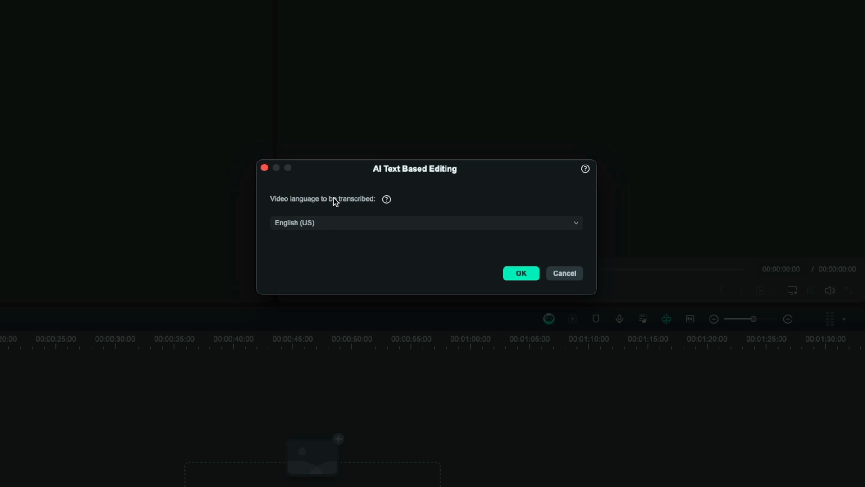
# Transcribe the interview in English (US) into an editable transcript
pyautogui.click(426, 223)
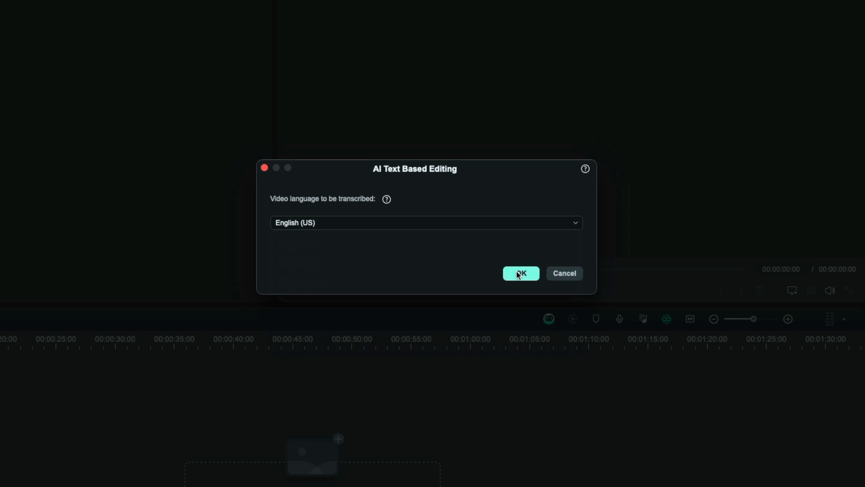
pyautogui.click(521, 273)
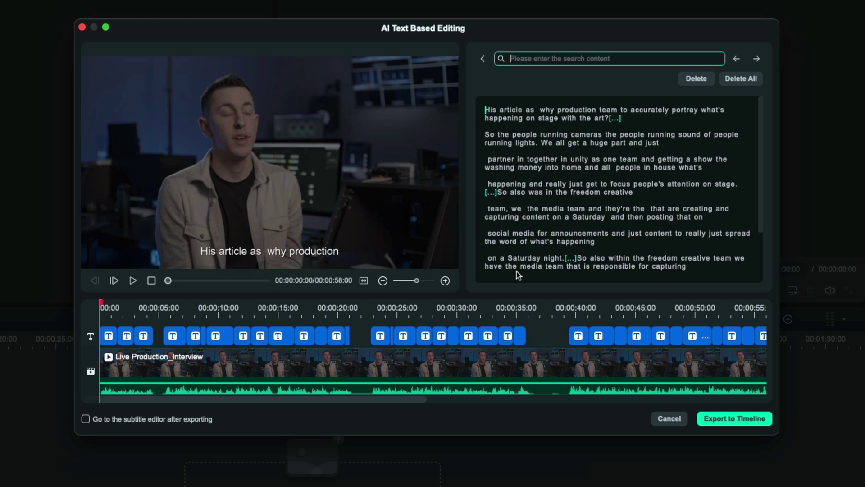
# Delete the transcript sentence about people running cameras, sound and lights
pyautogui.scroll(-3)
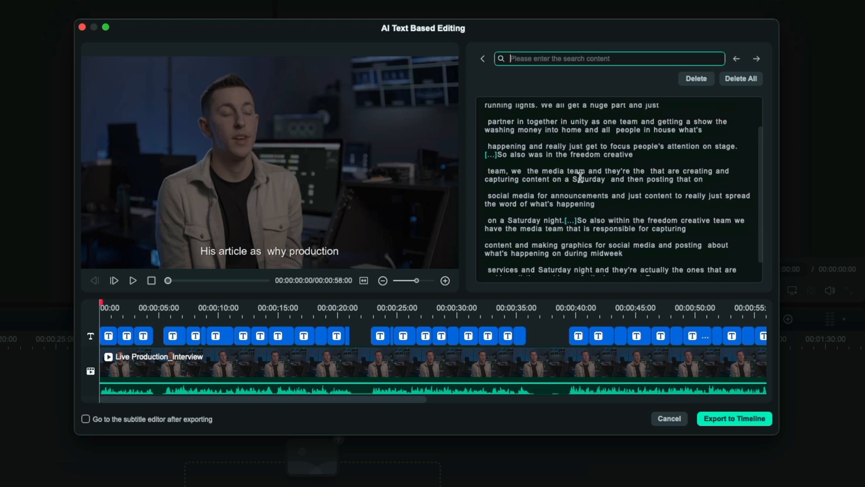
pyautogui.scroll(-3)
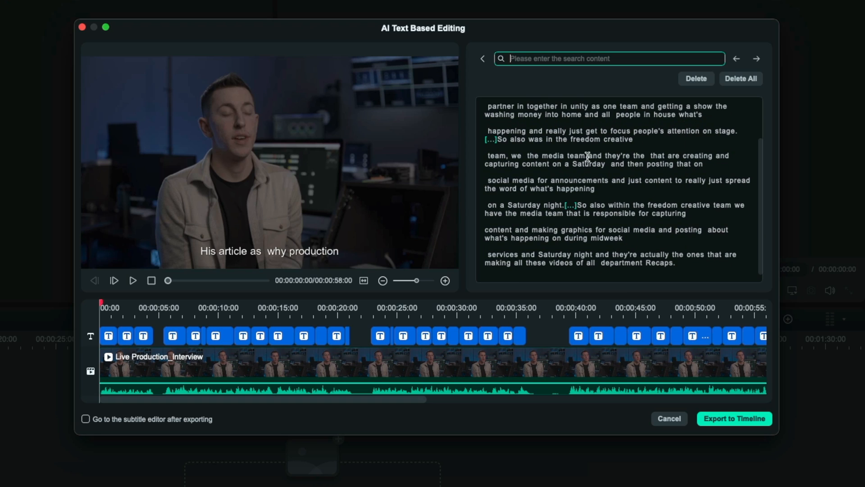
pyautogui.moveTo(710, 231)
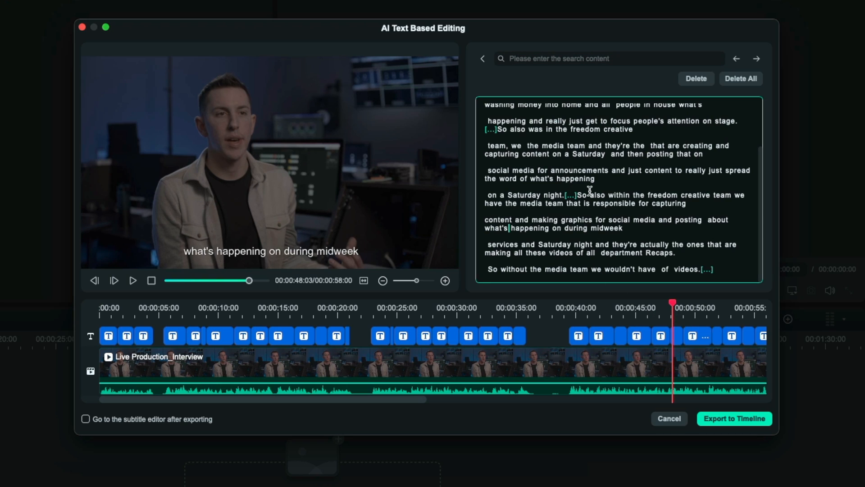
pyautogui.doubleClick(597, 195)
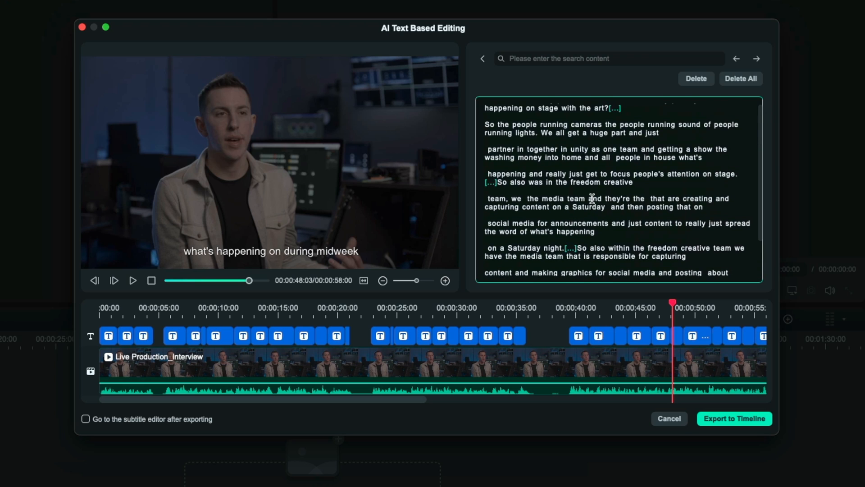
pyautogui.scroll(-3)
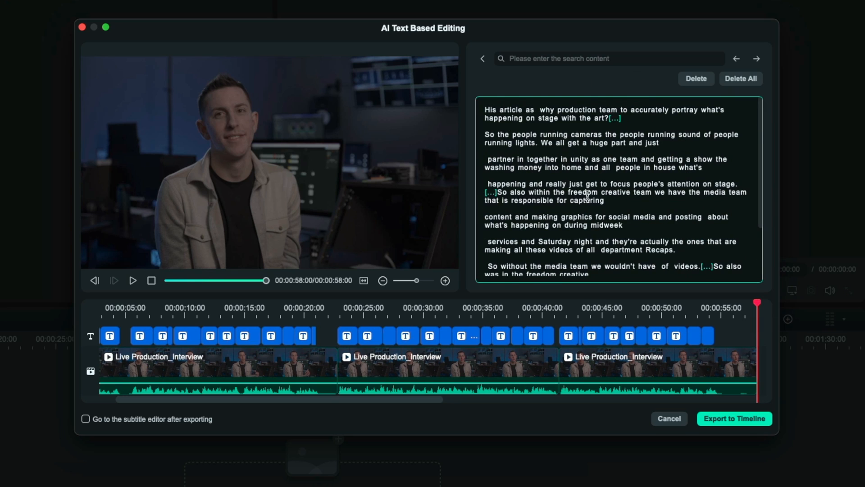
pyautogui.moveTo(406, 355)
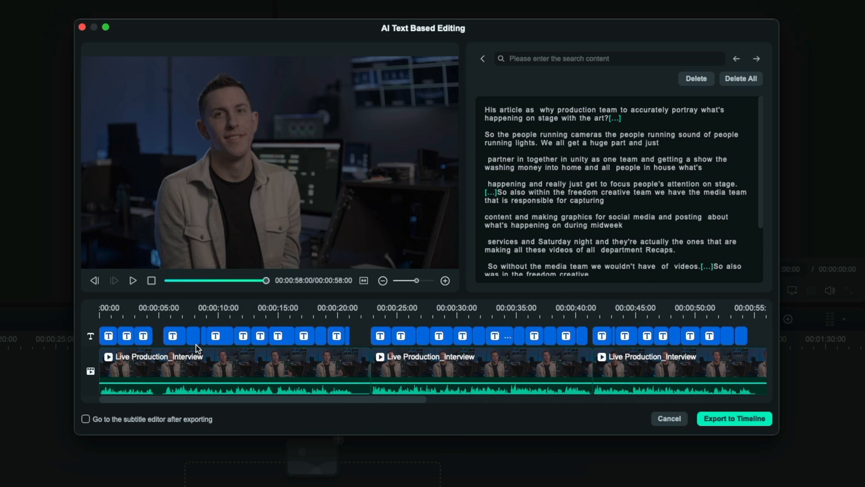
pyautogui.scroll(-3)
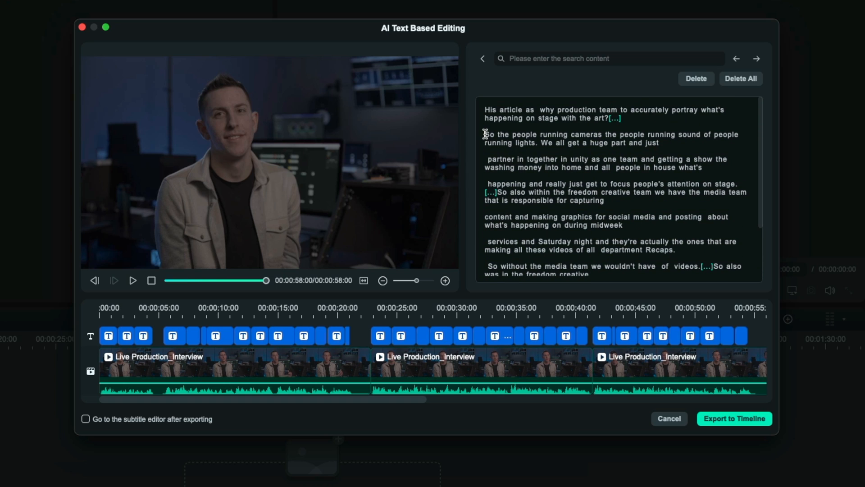
pyautogui.rightClick(537, 144)
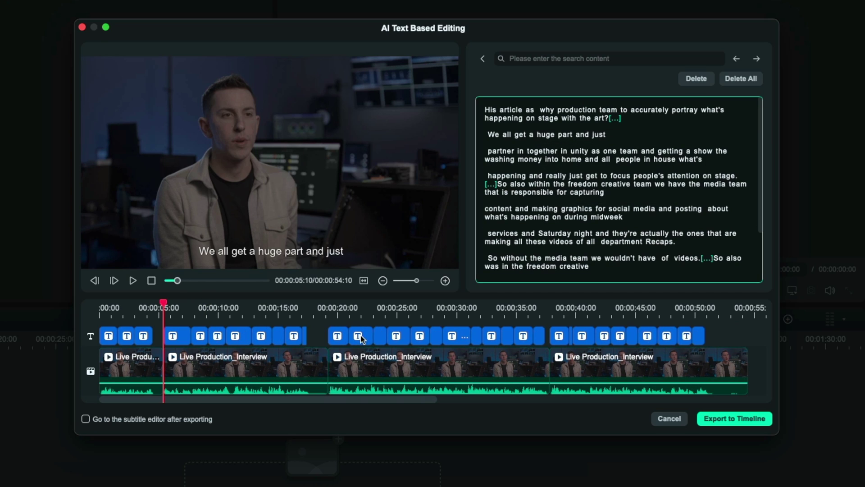
pyautogui.moveTo(630, 162)
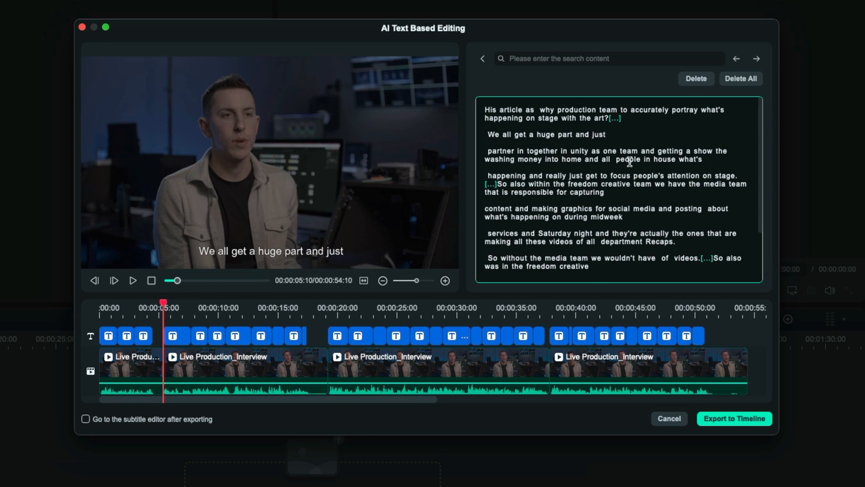
pyautogui.scroll(-3)
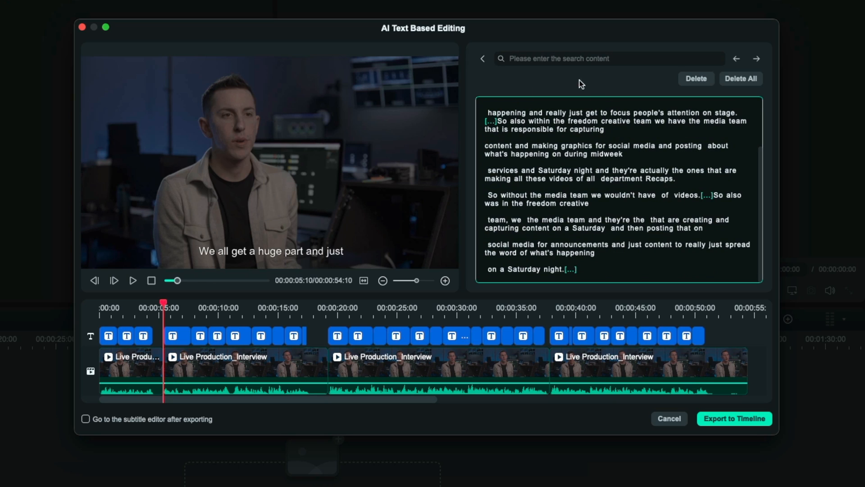
# Search the transcript for 'creativ' and step through both matches
pyautogui.click(610, 59)
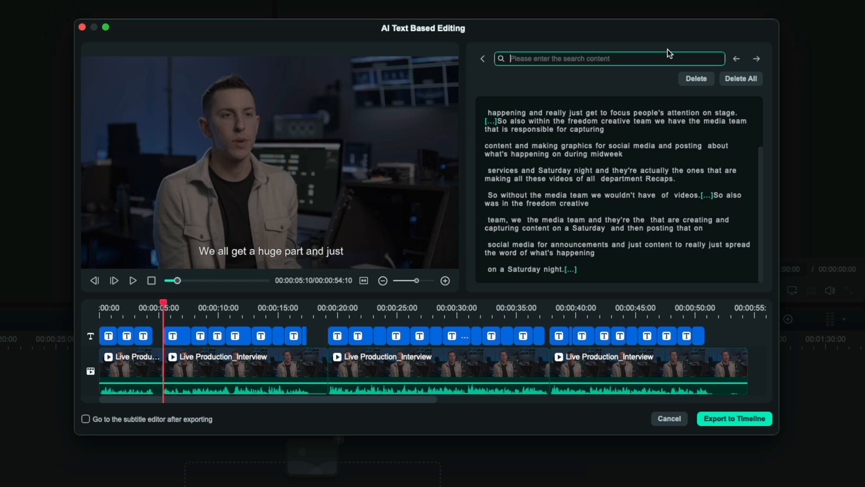
pyautogui.write('creative')
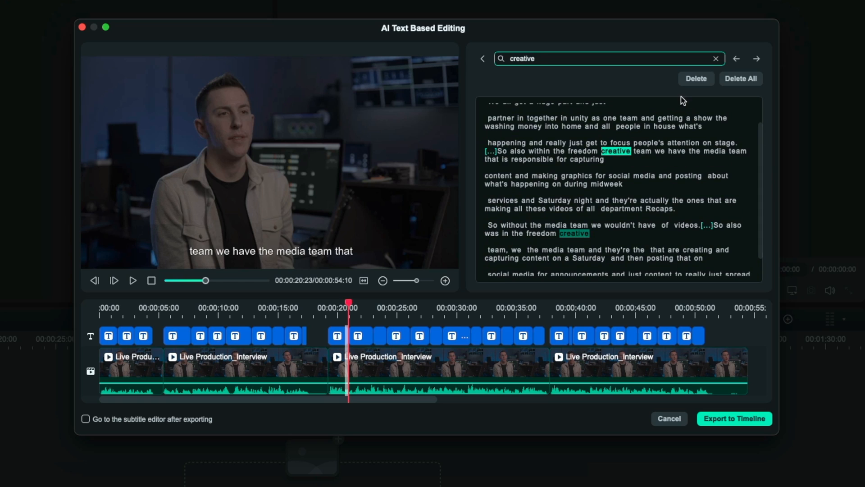
pyautogui.click(757, 58)
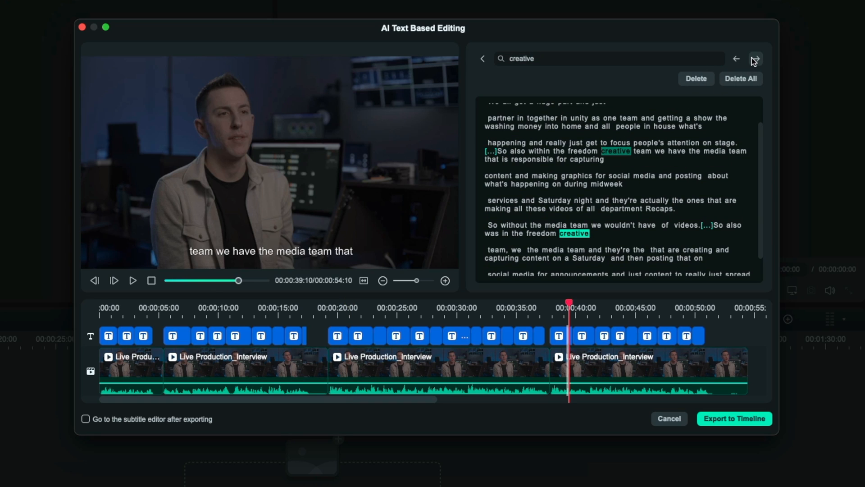
pyautogui.click(737, 59)
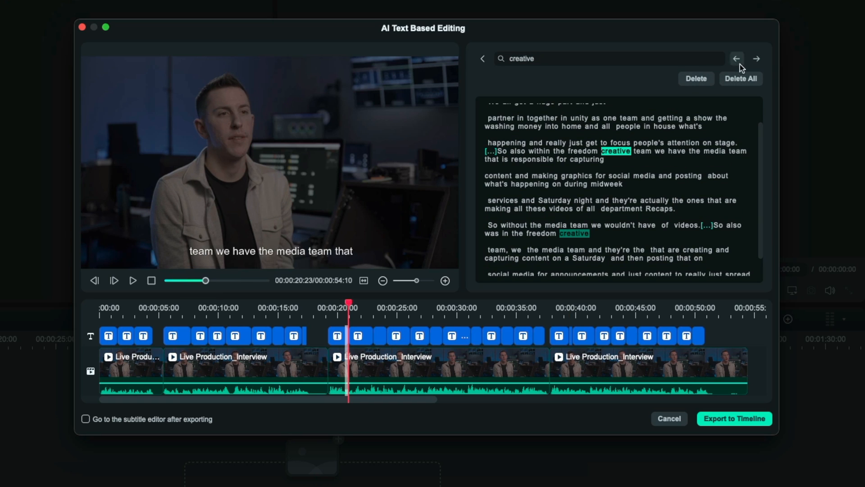
pyautogui.moveTo(629, 204)
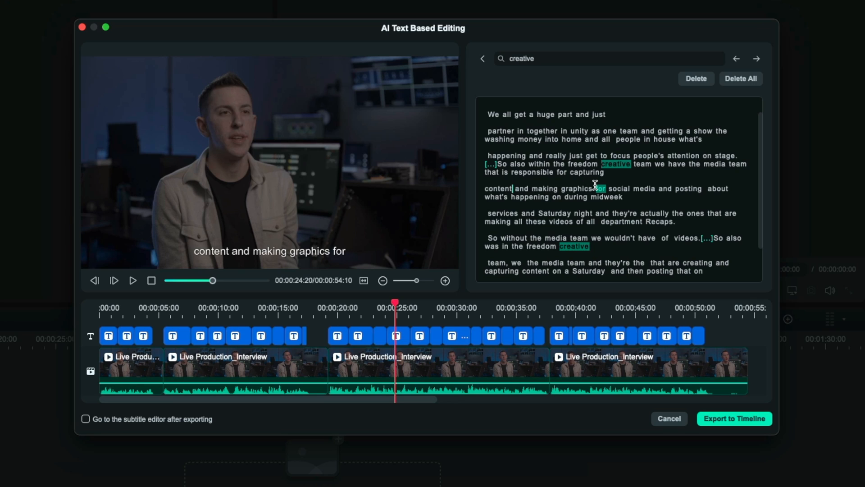
pyautogui.moveTo(607, 184)
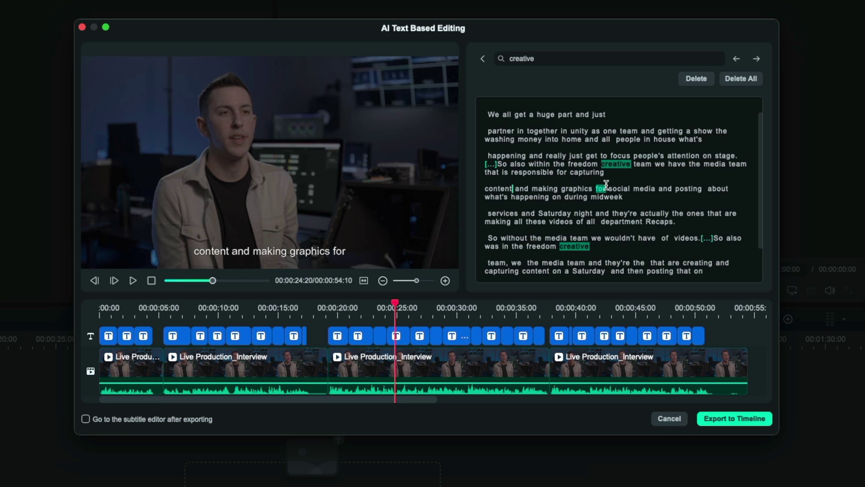
pyautogui.scroll(-3)
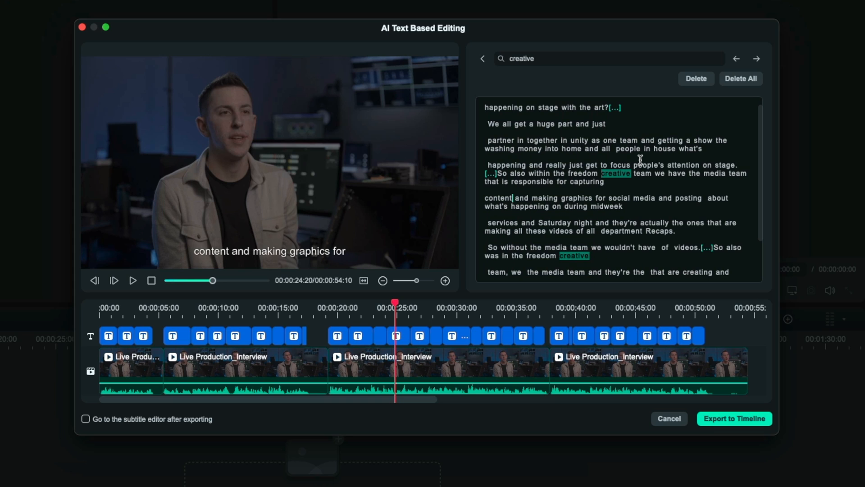
pyautogui.moveTo(674, 195)
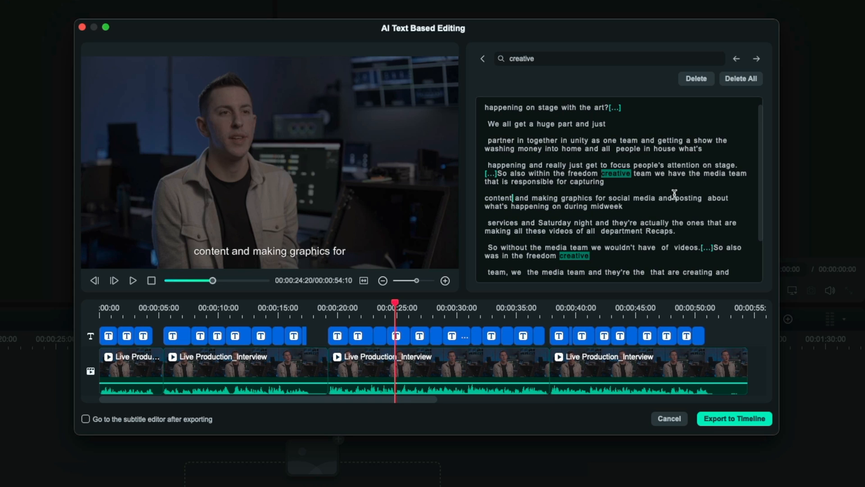
pyautogui.scroll(-3)
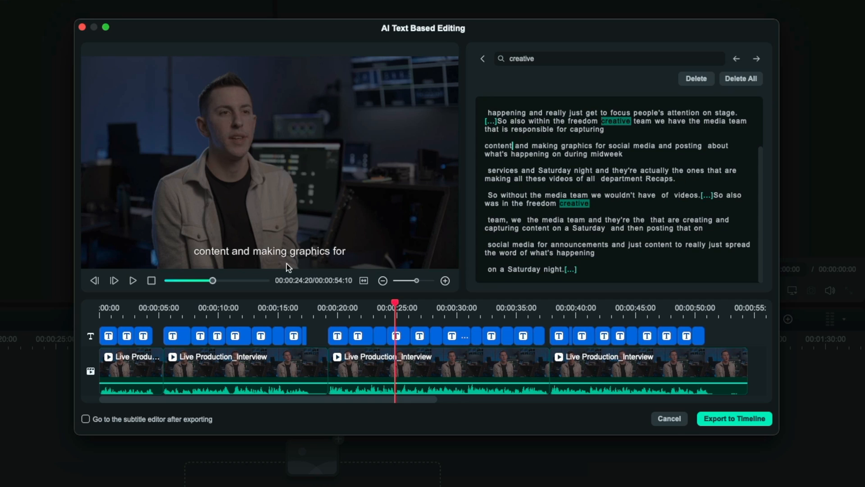
pyautogui.moveTo(369, 256)
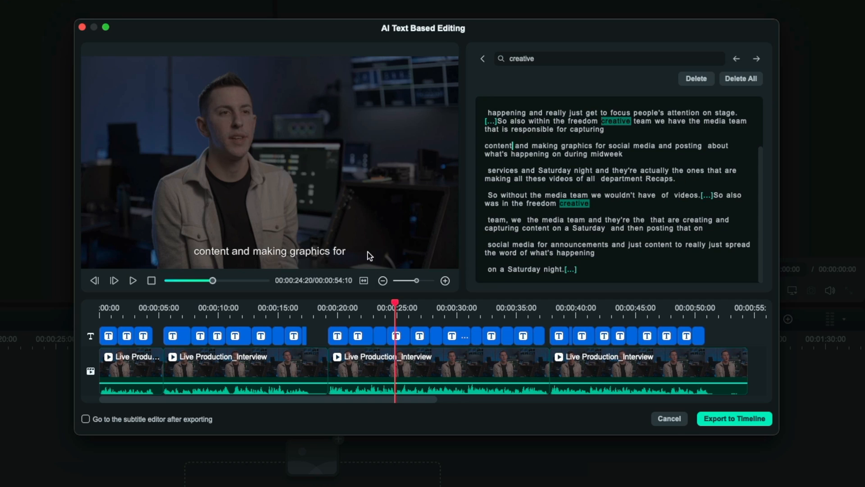
pyautogui.moveTo(422, 61)
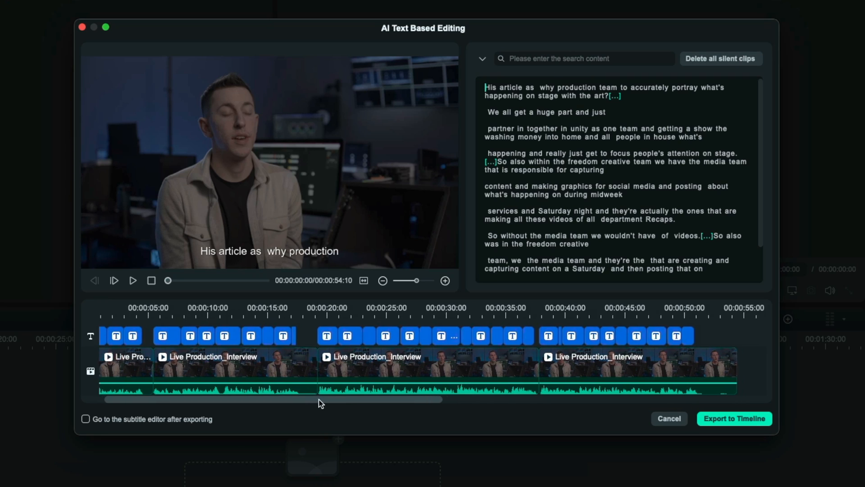
# Delete all silent clips to shorten the interview to about 47 seconds
pyautogui.hscroll(3)
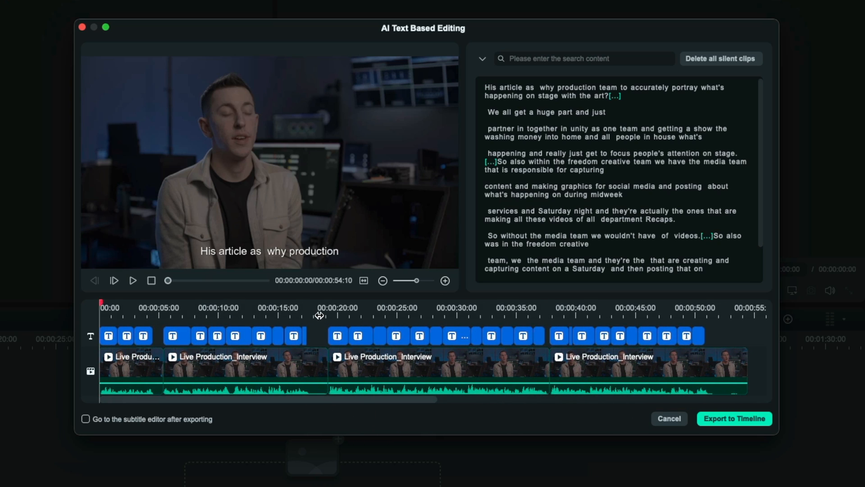
pyautogui.moveTo(321, 387)
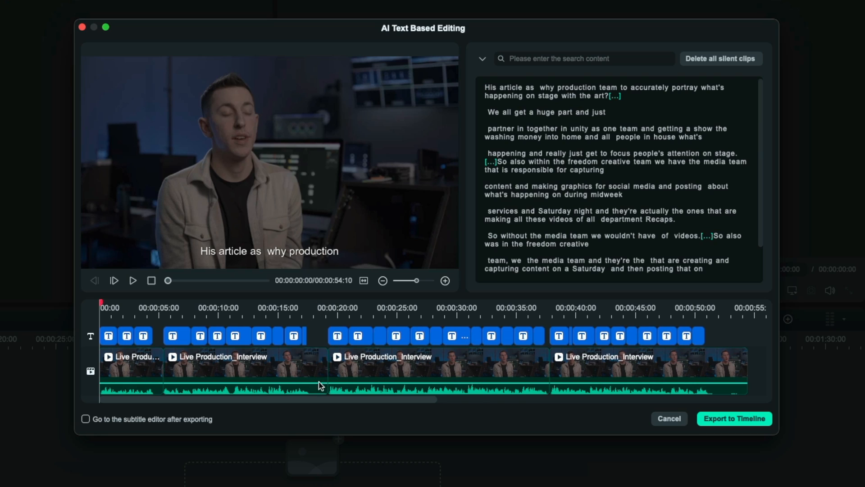
pyautogui.moveTo(366, 407)
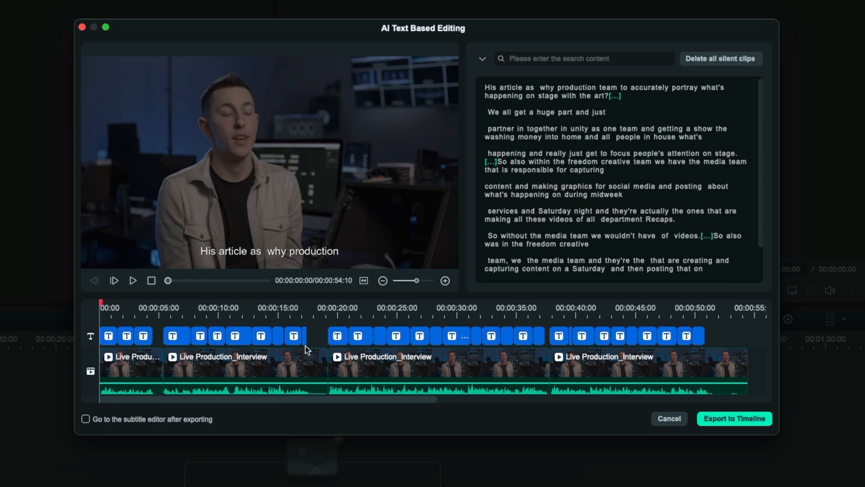
pyautogui.moveTo(644, 212)
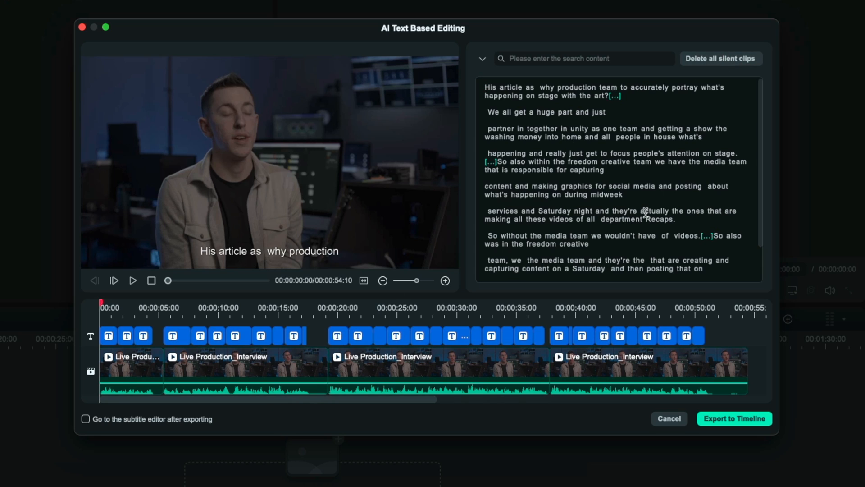
pyautogui.click(721, 59)
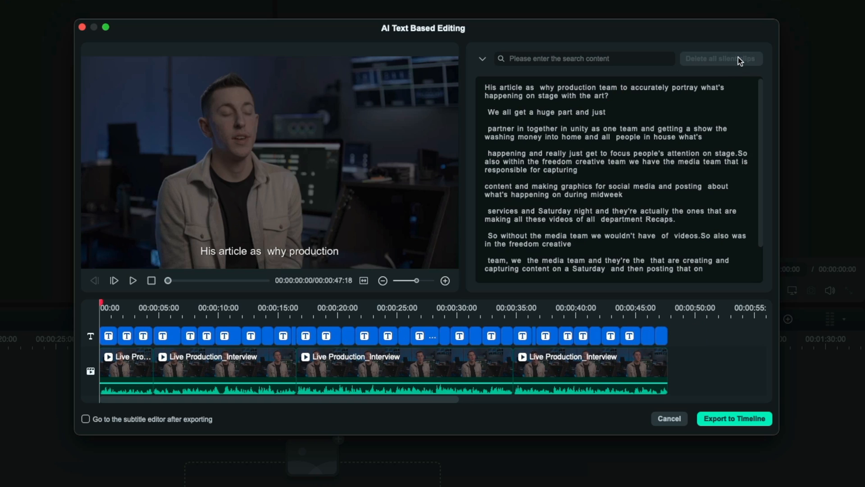
pyautogui.moveTo(264, 374)
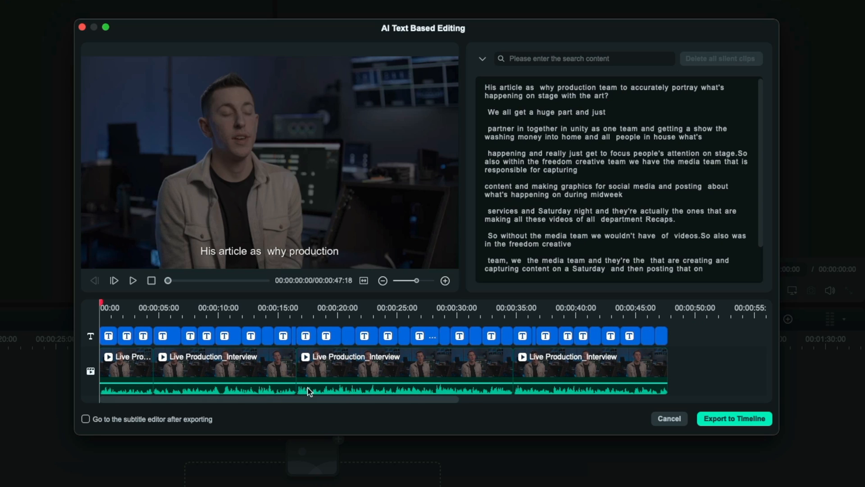
# Export the edited interview and its subtitles to the main timeline
pyautogui.scroll(-3)
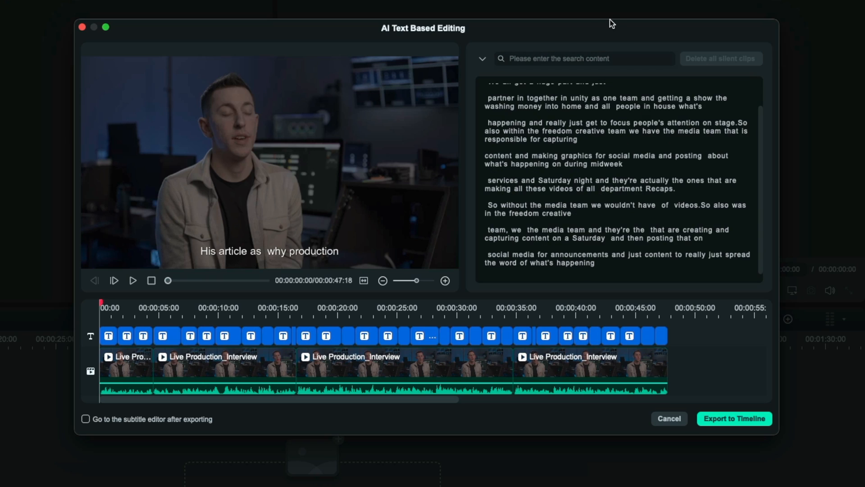
pyautogui.moveTo(501, 337)
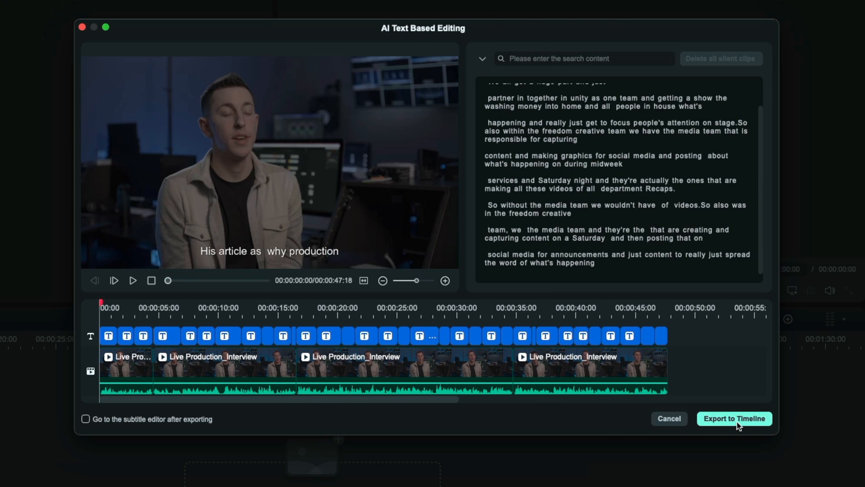
pyautogui.click(735, 418)
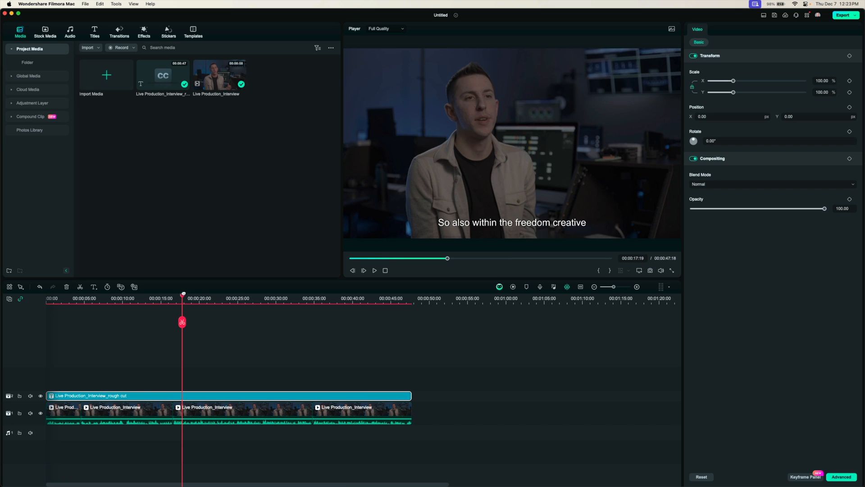
pyautogui.click(267, 301)
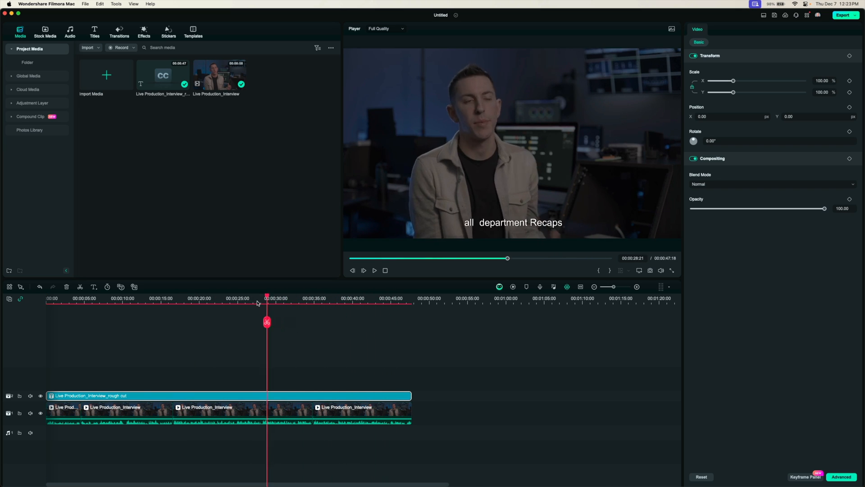
pyautogui.click(91, 298)
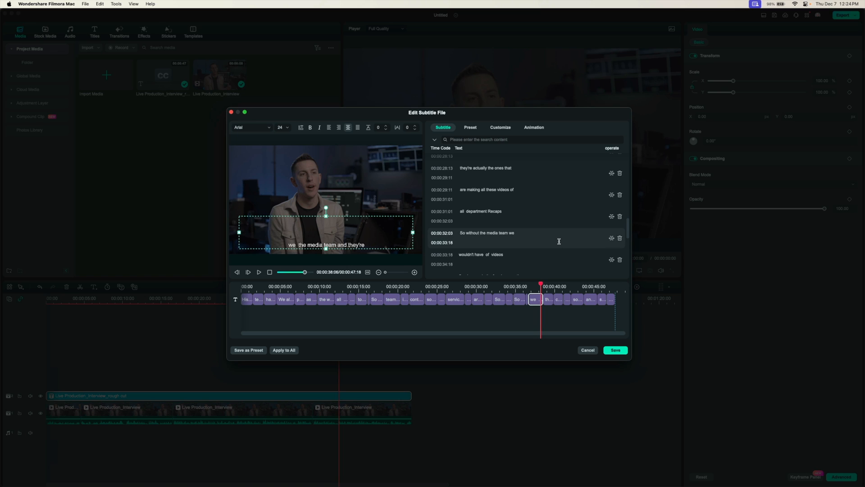
# Review the subtitle list in the Edit Subtitle File dialog
pyautogui.scroll(-3)
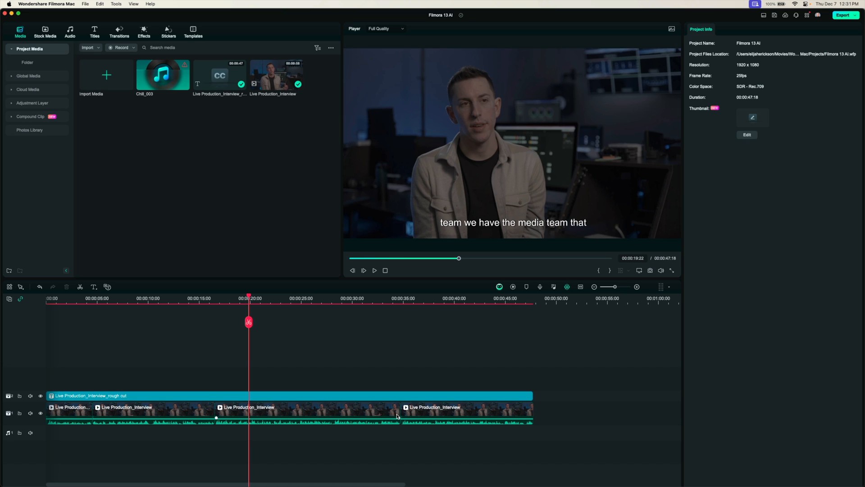
pyautogui.moveTo(261, 398)
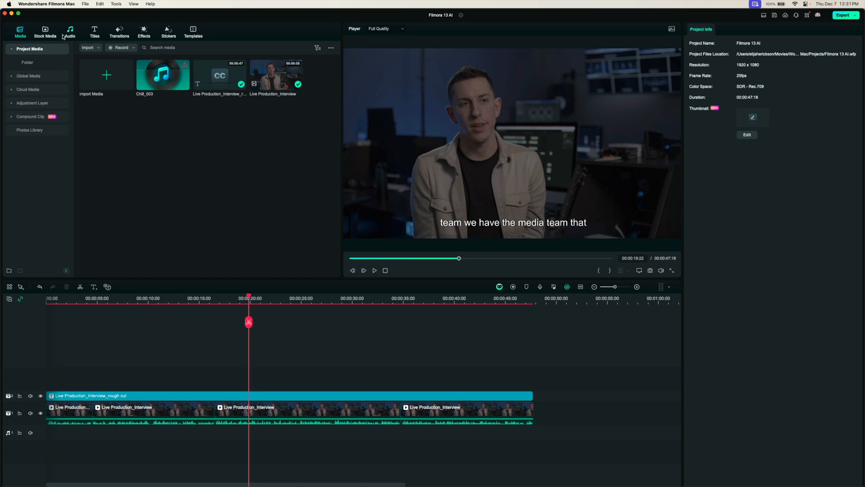
# Launch the AI Music Generator from the Audio library's AI Music section
pyautogui.click(70, 31)
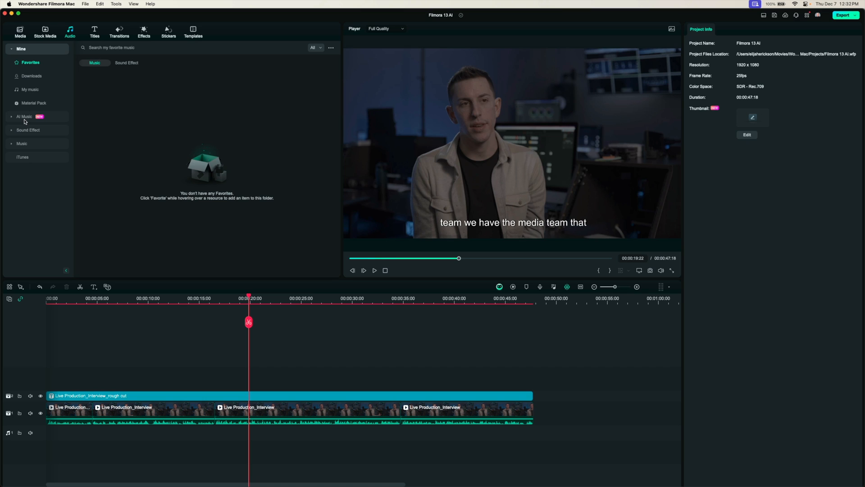
pyautogui.click(24, 116)
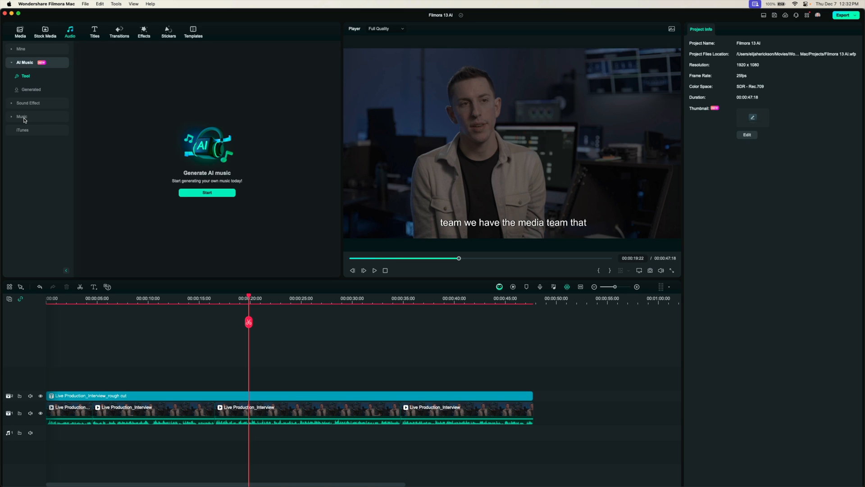
pyautogui.moveTo(225, 195)
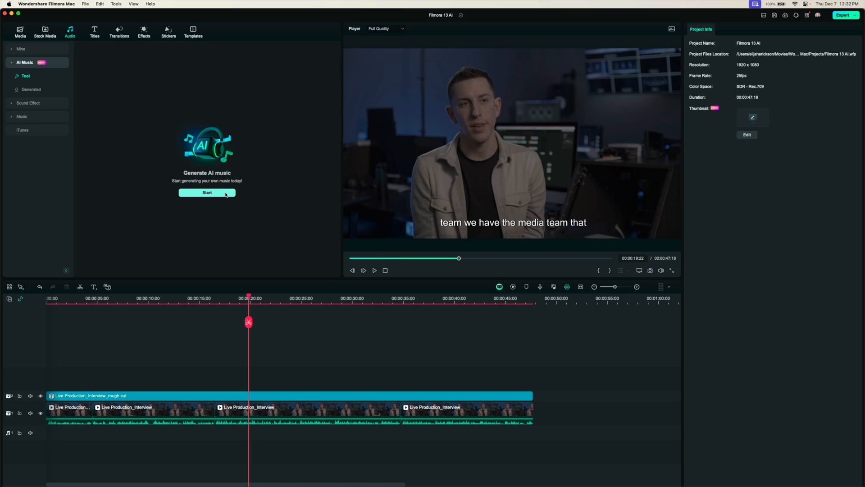
pyautogui.click(206, 192)
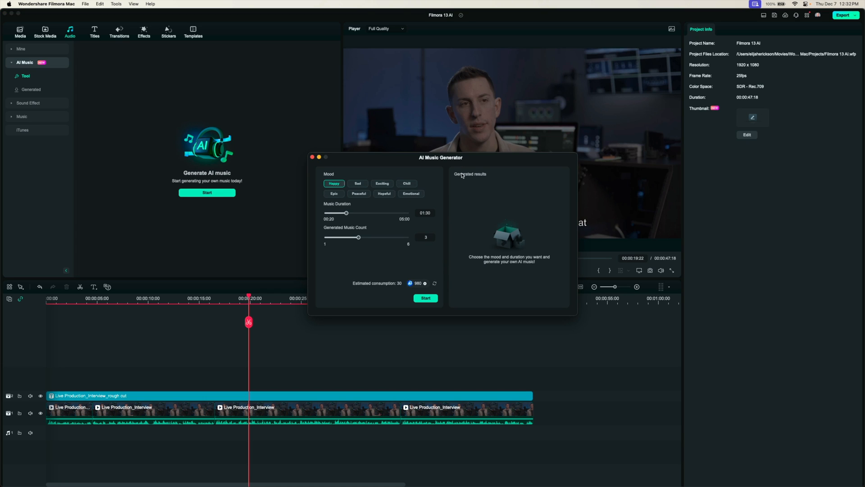
pyautogui.moveTo(454, 172)
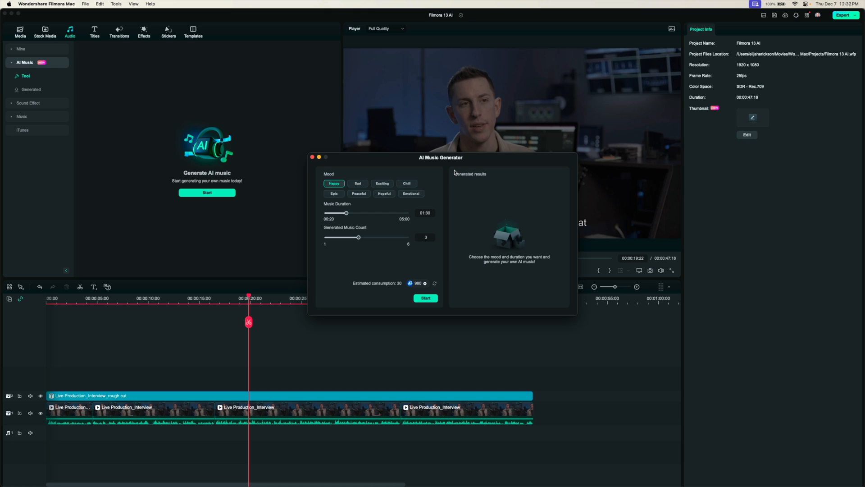
pyautogui.moveTo(424, 191)
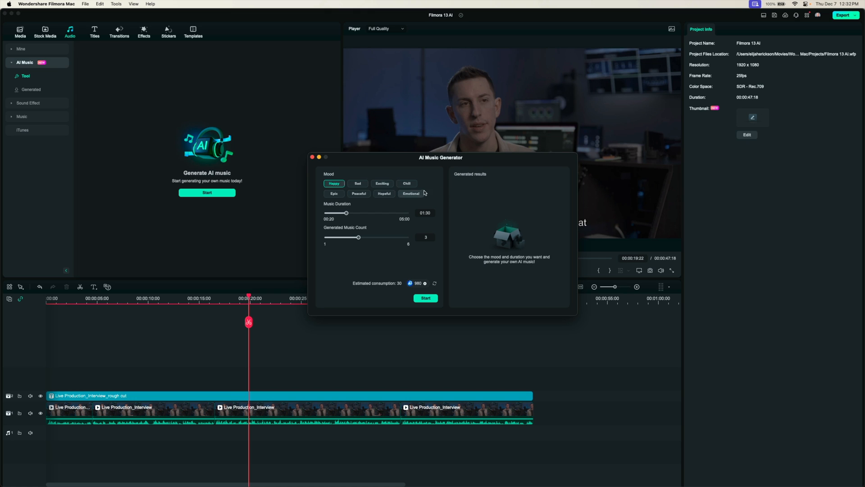
pyautogui.moveTo(416, 193)
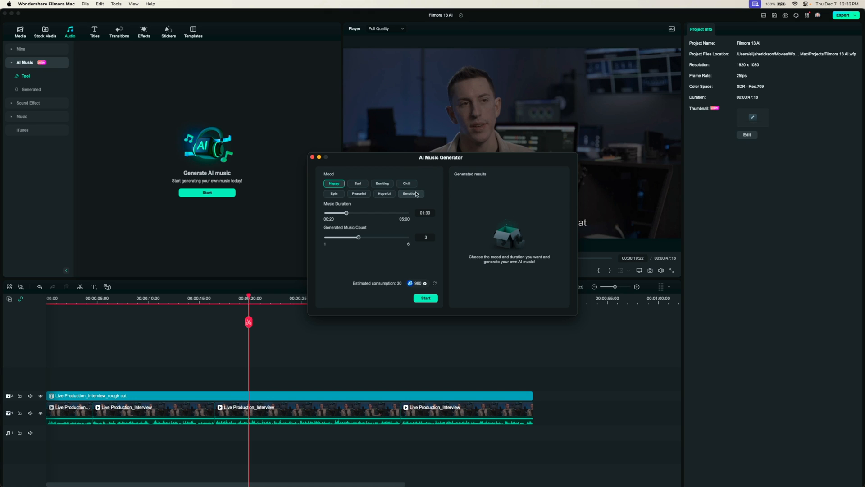
# Choose the Peaceful mood, shorten Music Duration to 00:49 and set Generated Music Count to 4
pyautogui.click(359, 193)
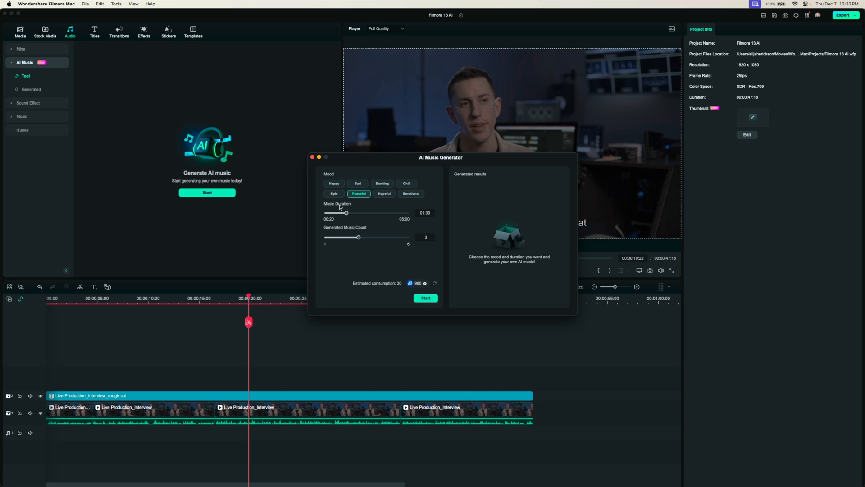
pyautogui.moveTo(436, 161)
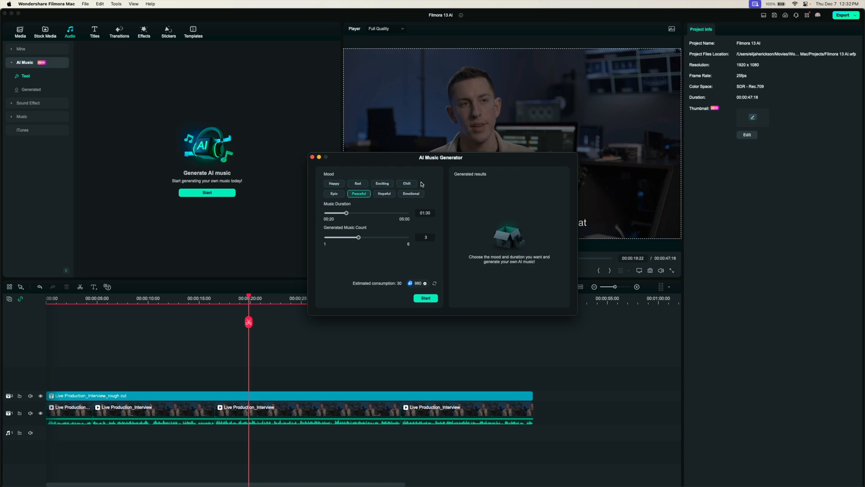
pyautogui.moveTo(441, 157); pyautogui.dragTo(357, 114)
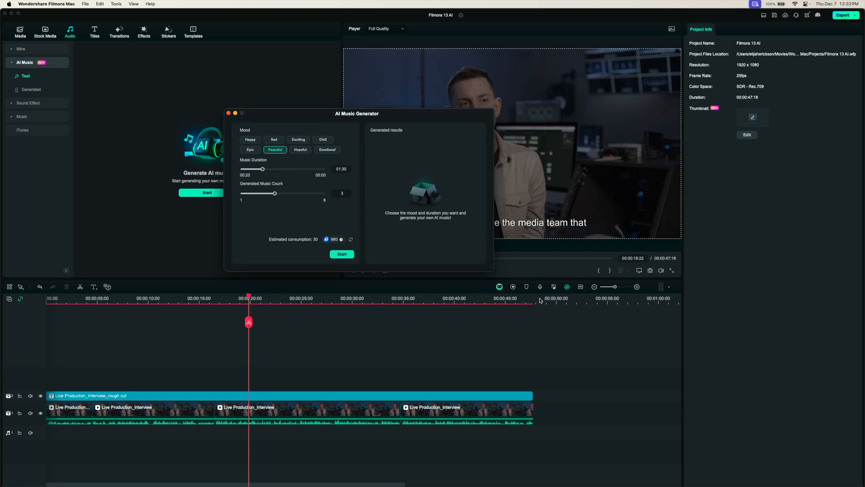
pyautogui.moveTo(536, 310)
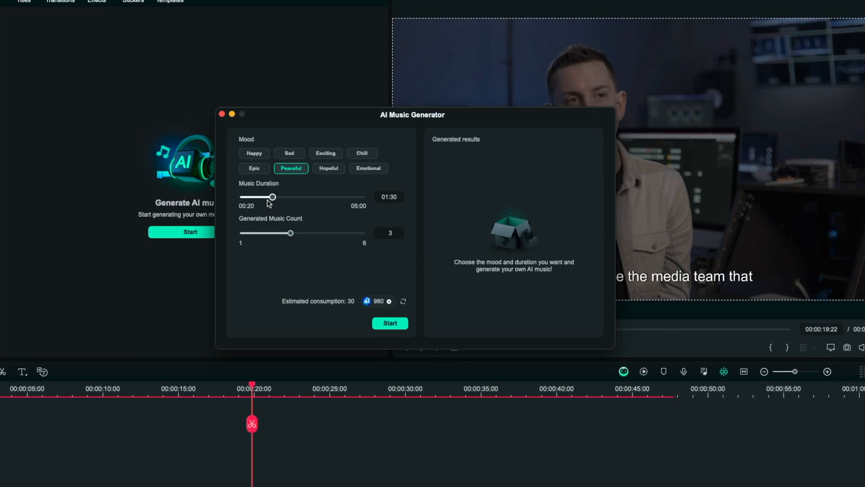
pyautogui.moveTo(271, 197); pyautogui.dragTo(252, 201)
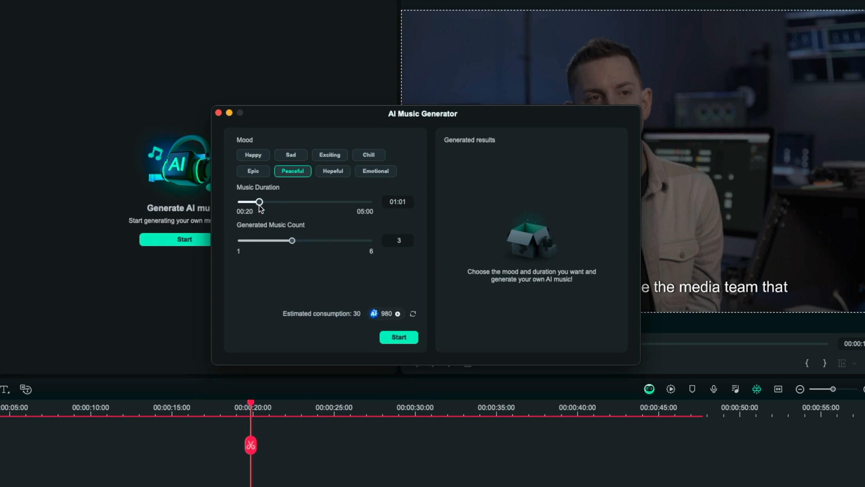
pyautogui.moveTo(259, 201); pyautogui.dragTo(255, 201)
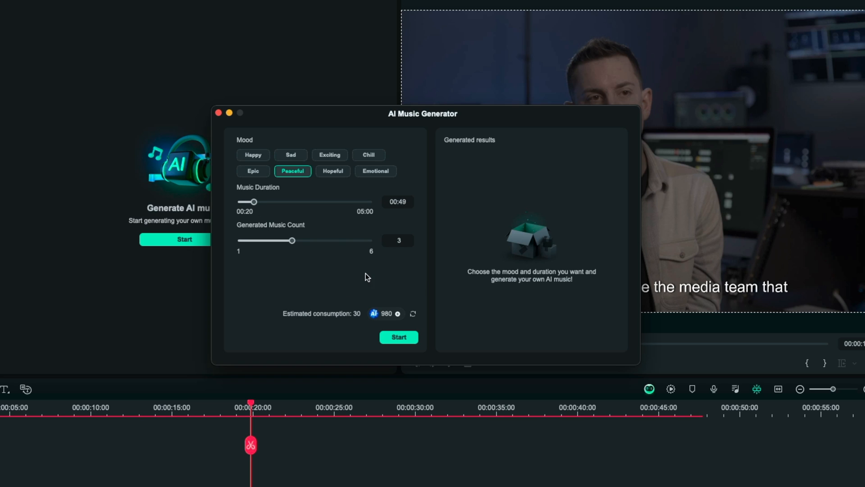
pyautogui.moveTo(250, 230)
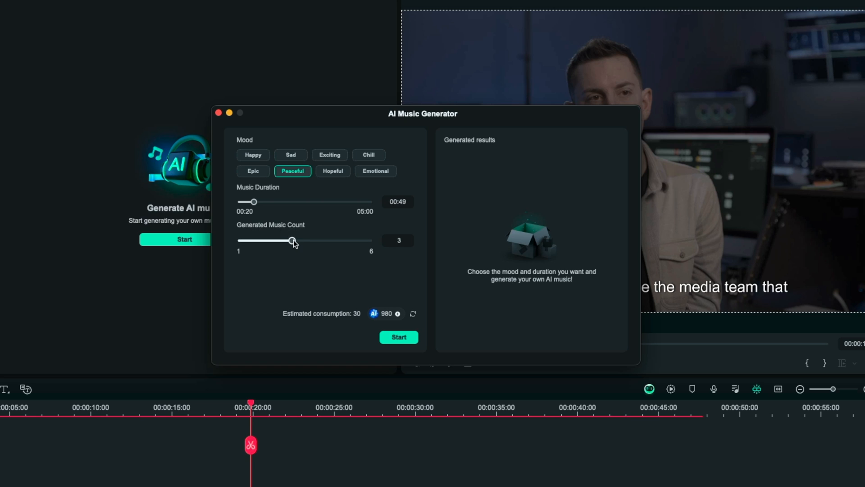
pyautogui.moveTo(292, 241); pyautogui.dragTo(344, 241)
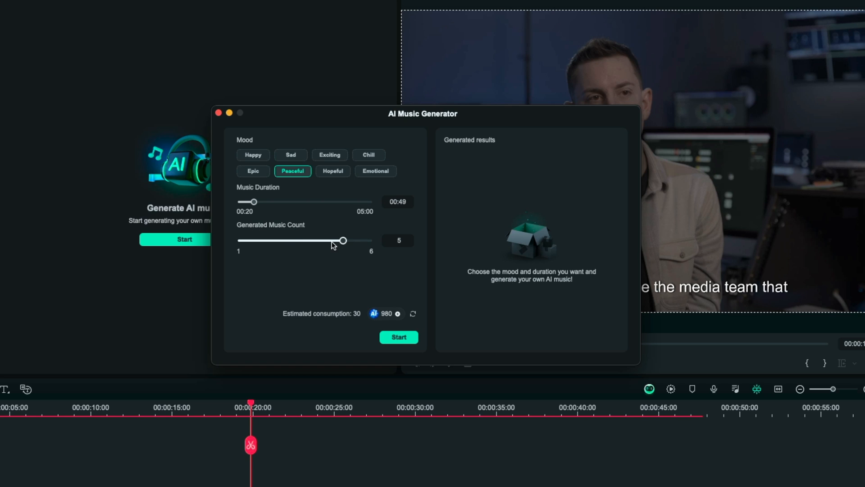
pyautogui.moveTo(343, 240); pyautogui.dragTo(317, 240)
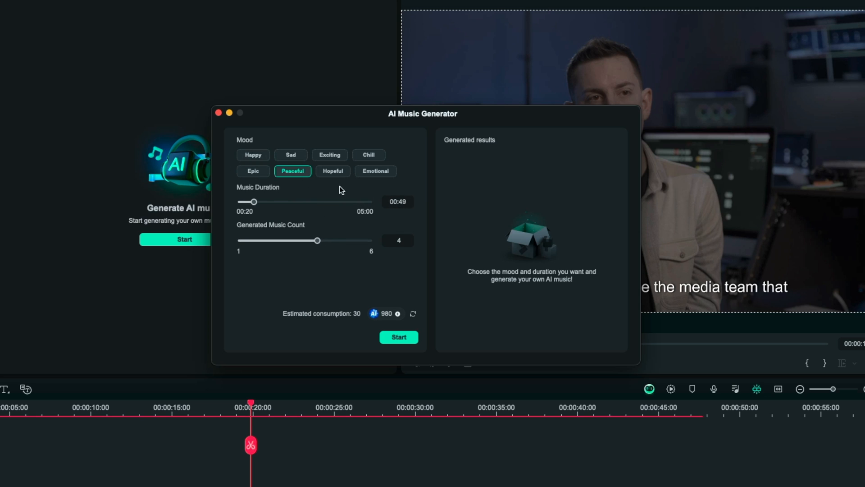
pyautogui.moveTo(395, 251)
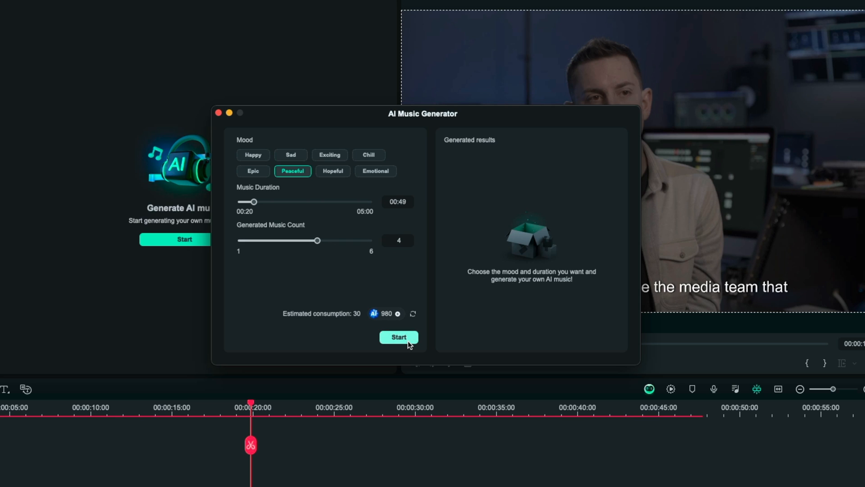
# Start generating the four Peaceful AI music tracks
pyautogui.click(398, 337)
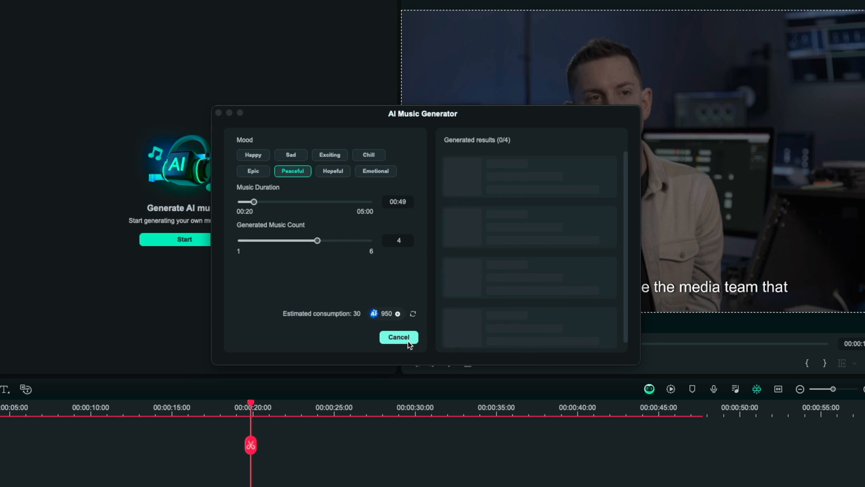
pyautogui.moveTo(535, 351)
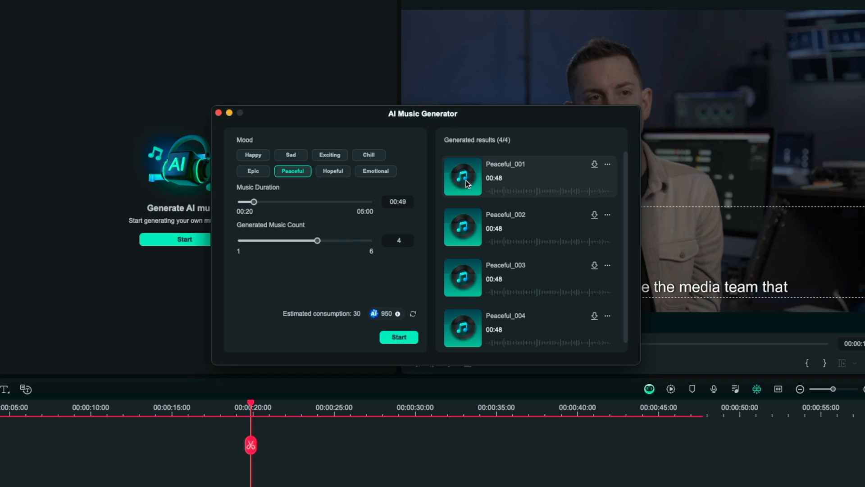
# Preview the first generated Peaceful track, stop it, then listen to the second one
pyautogui.click(463, 176)
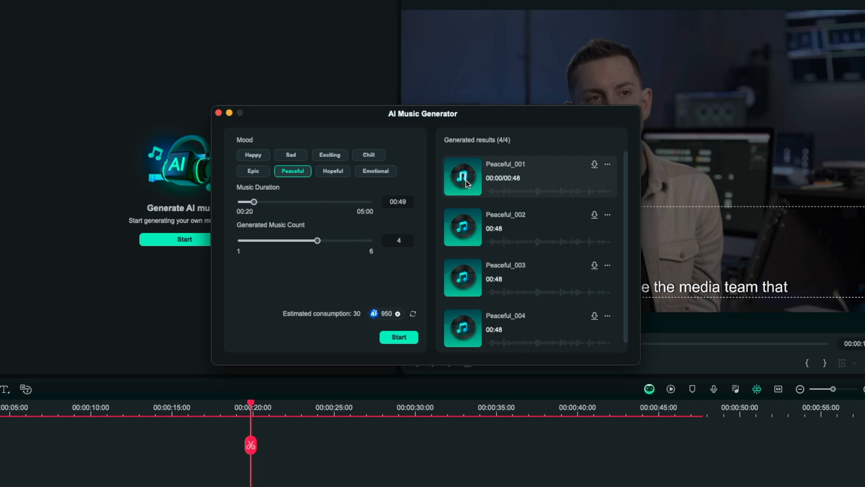
pyautogui.click(463, 175)
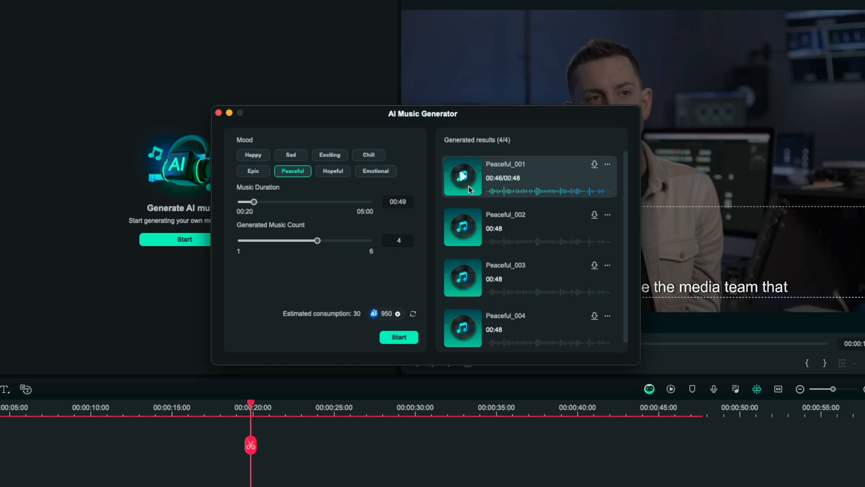
pyautogui.click(463, 227)
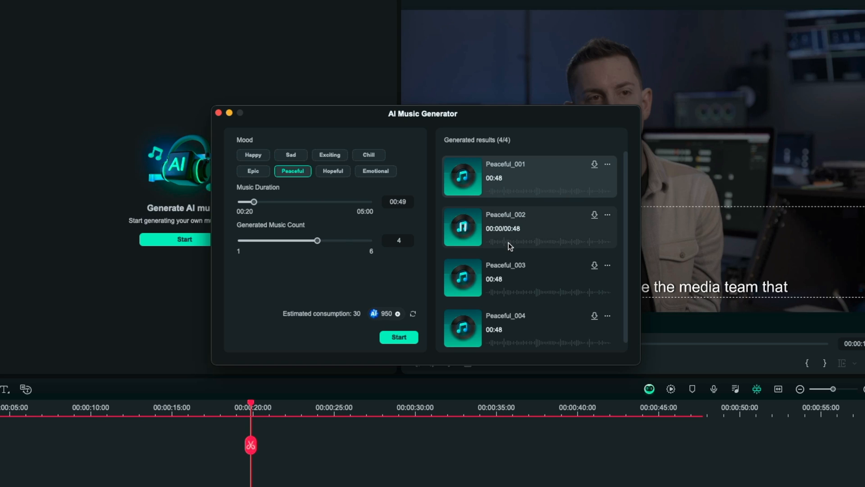
pyautogui.click(462, 278)
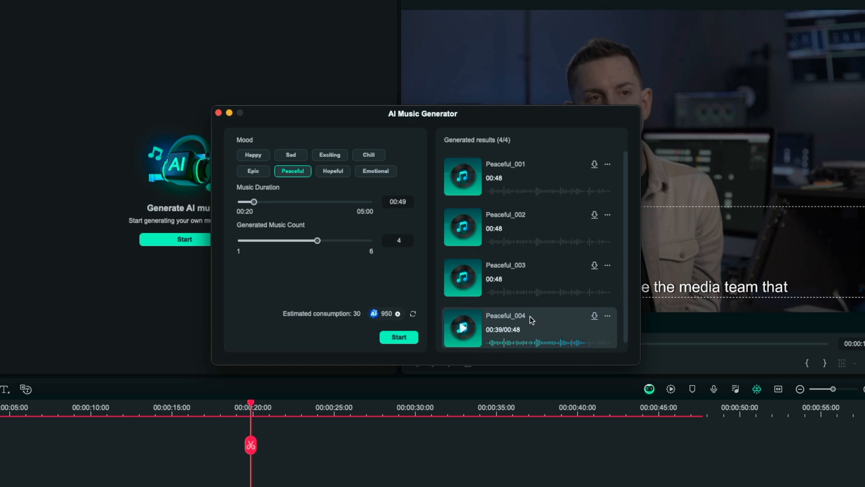
pyautogui.moveTo(530, 328)
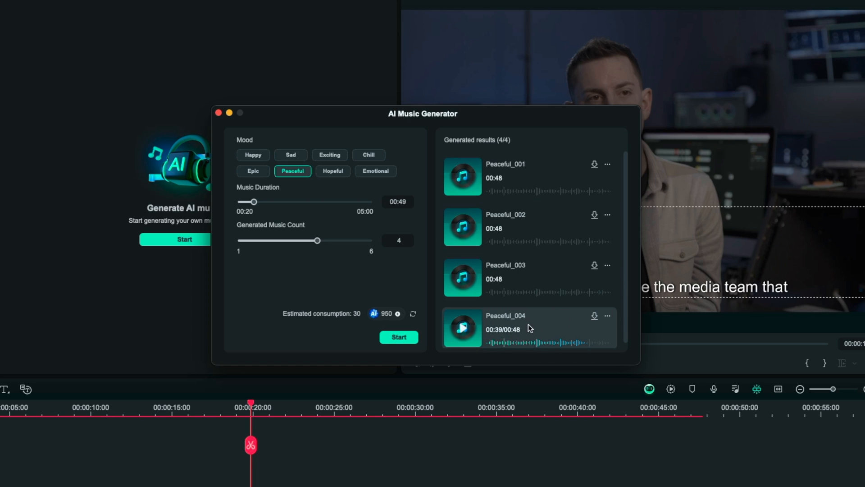
pyautogui.moveTo(519, 333)
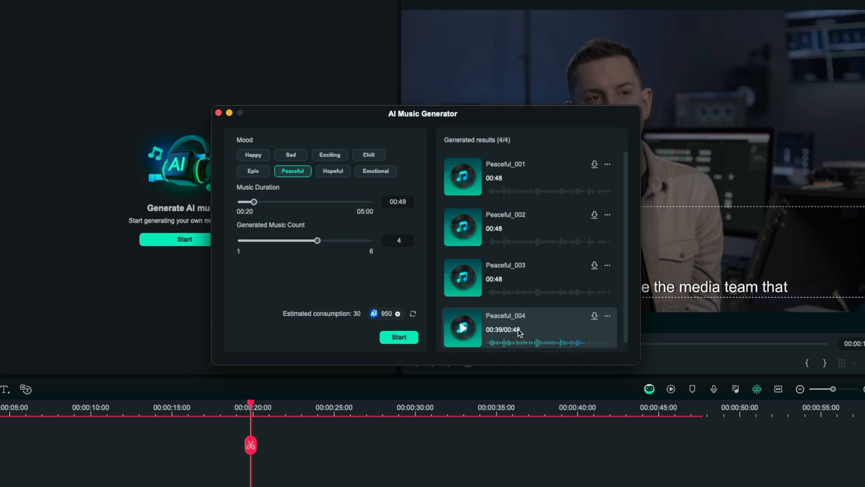
pyautogui.moveTo(594, 214)
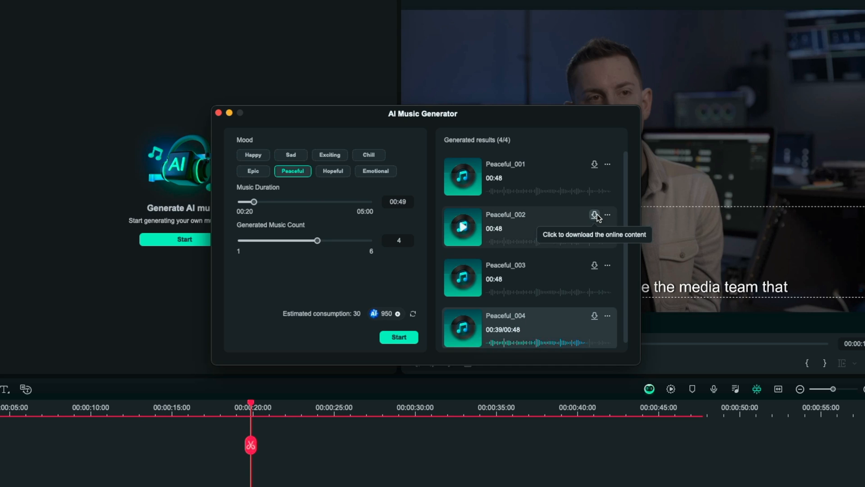
# Download the Peaceful_002 track from the generated results
pyautogui.click(595, 214)
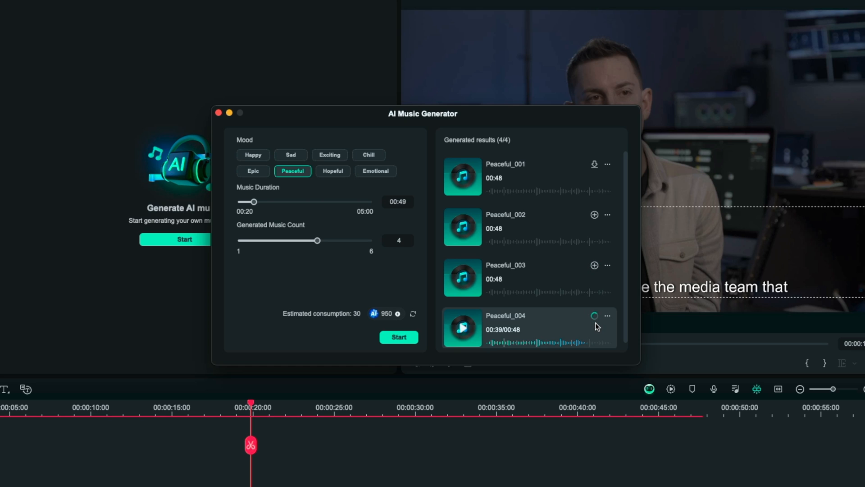
pyautogui.moveTo(597, 242)
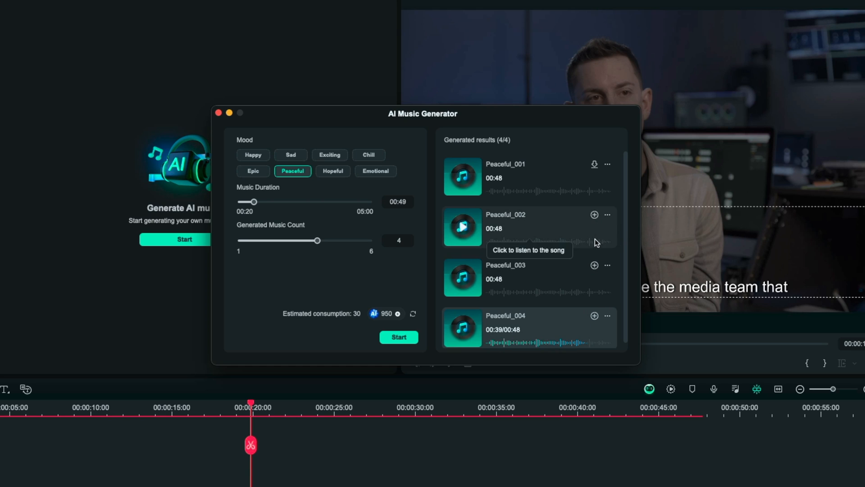
pyautogui.moveTo(595, 316)
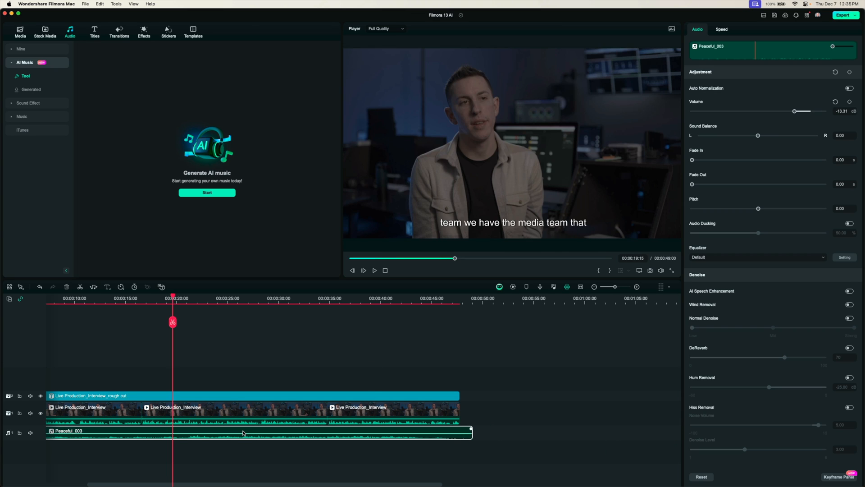
# Preview Peaceful_003 under the interview, remove the extra Peaceful_004 track and return to project media
pyautogui.click(374, 270)
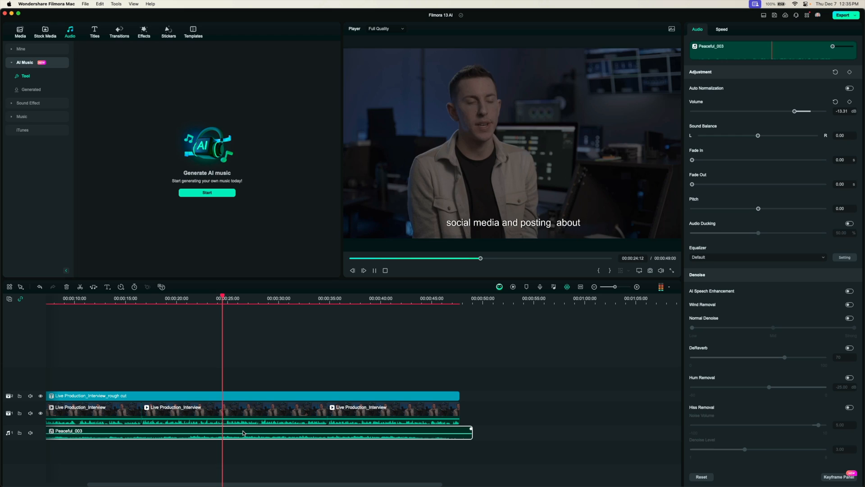
pyautogui.click(363, 271)
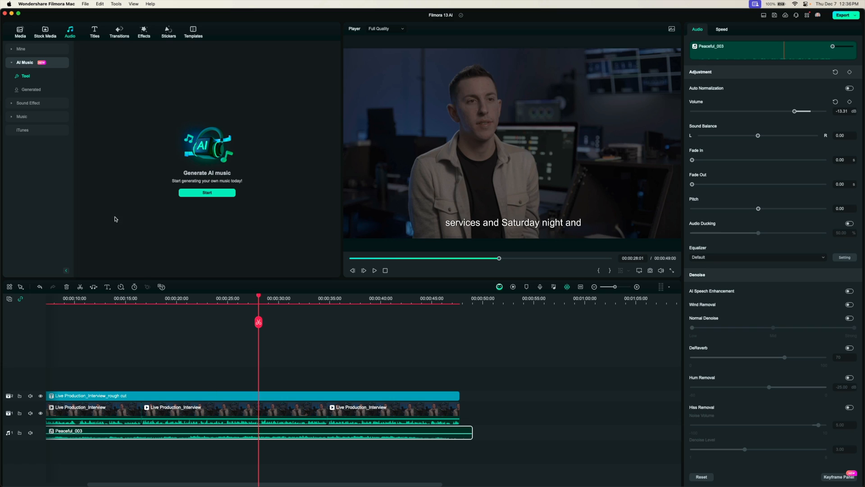
pyautogui.click(32, 89)
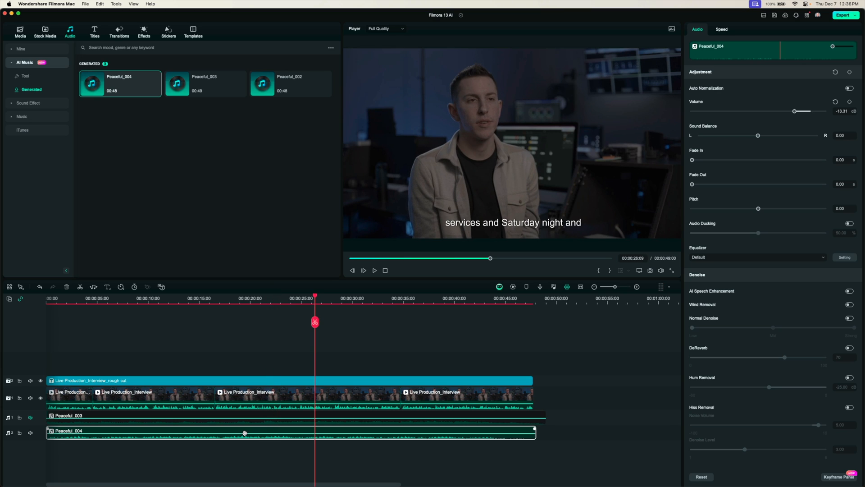
pyautogui.click(251, 298)
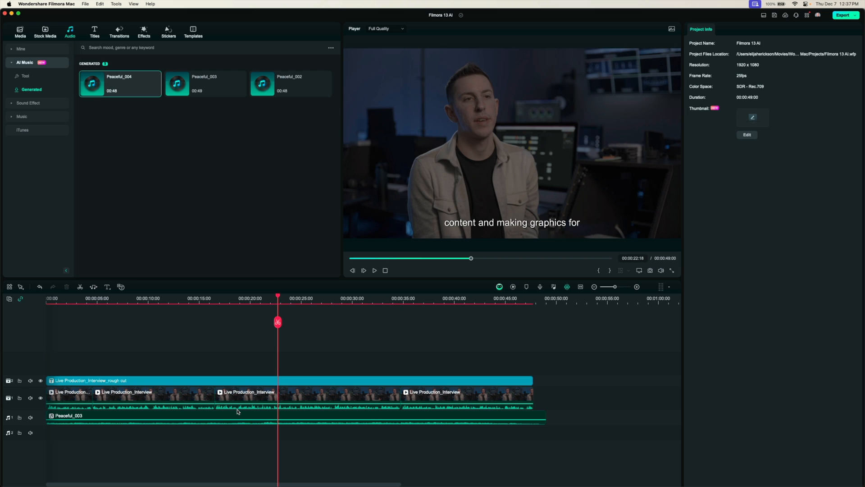
pyautogui.click(17, 30)
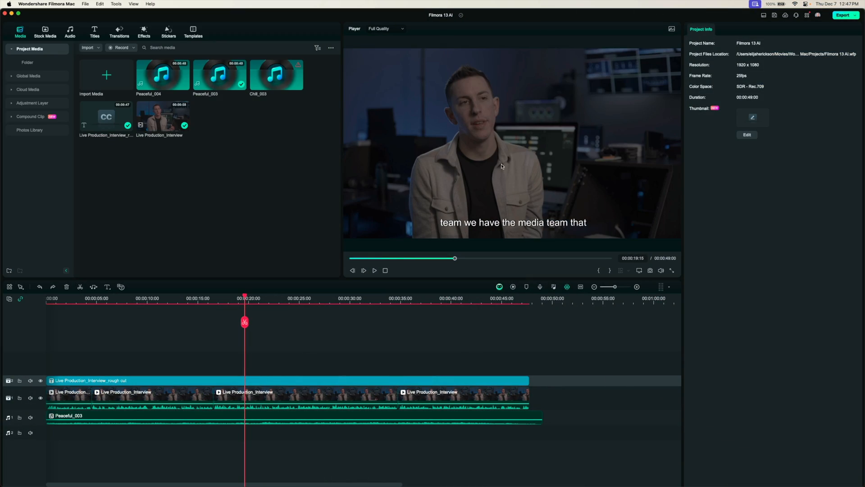
pyautogui.moveTo(579, 119)
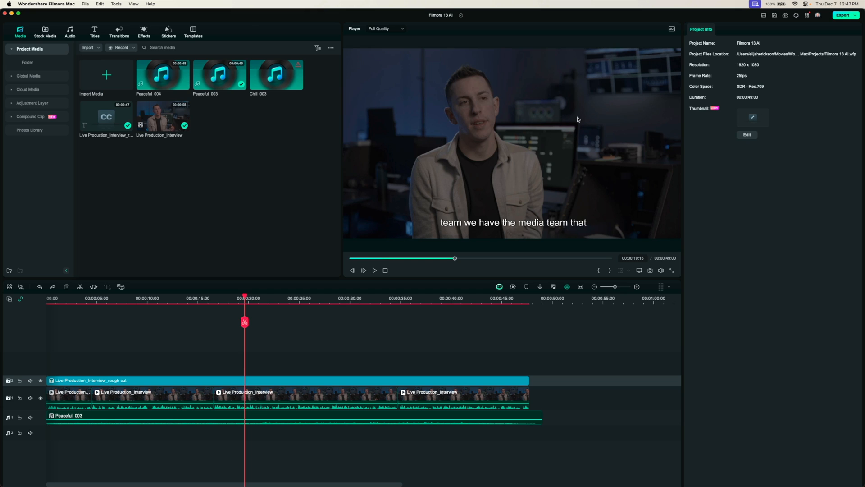
pyautogui.moveTo(256, 374)
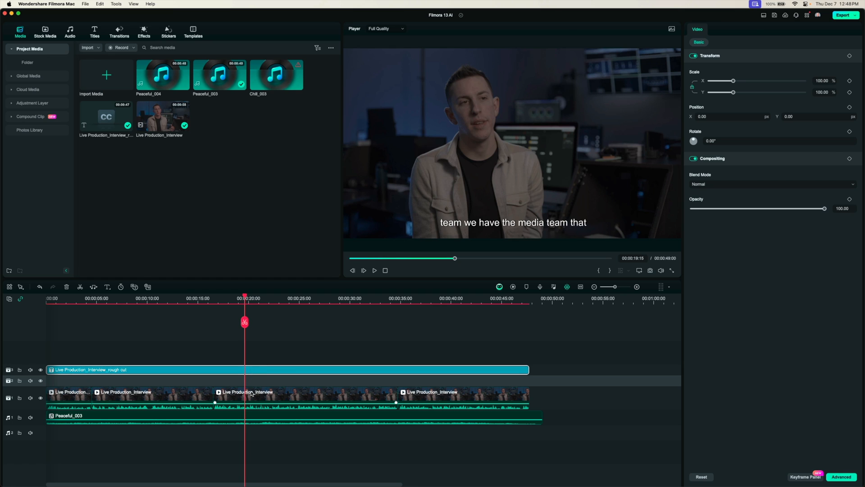
# Paste the copied interview clip onto the new track and show its video settings
pyautogui.click(252, 391)
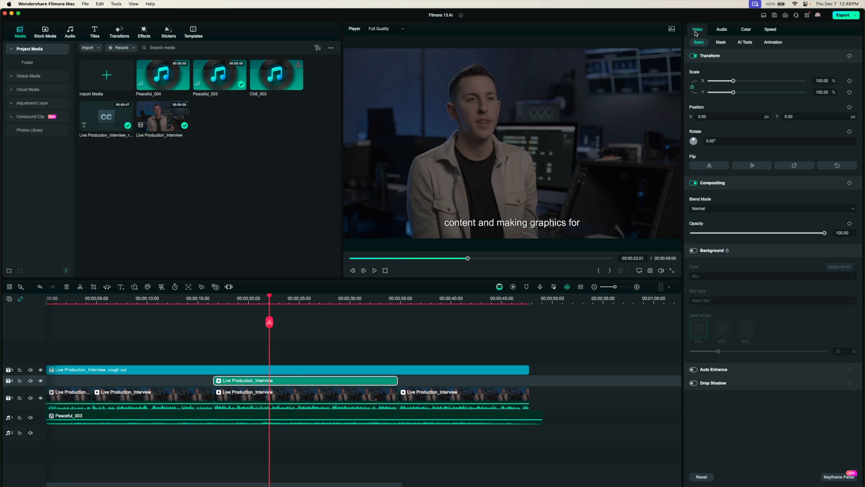
pyautogui.click(744, 42)
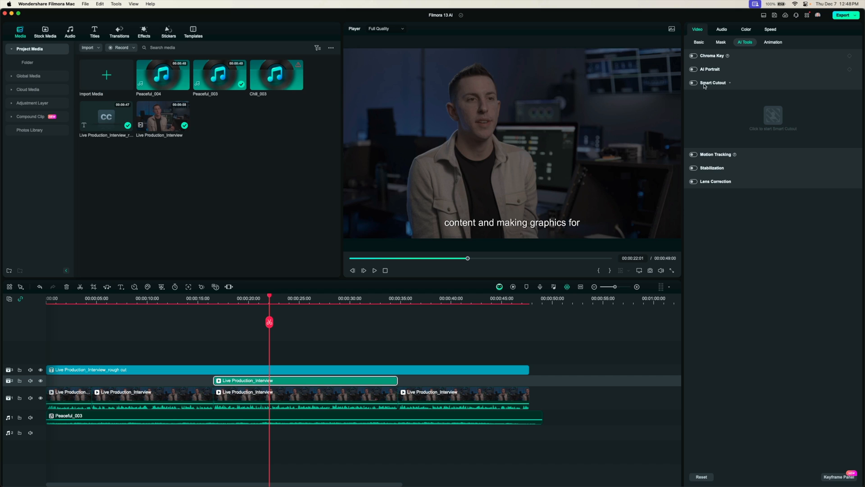
# Turn on Smart Cutout under AI Tools for the duplicate clip and launch its editor
pyautogui.click(693, 82)
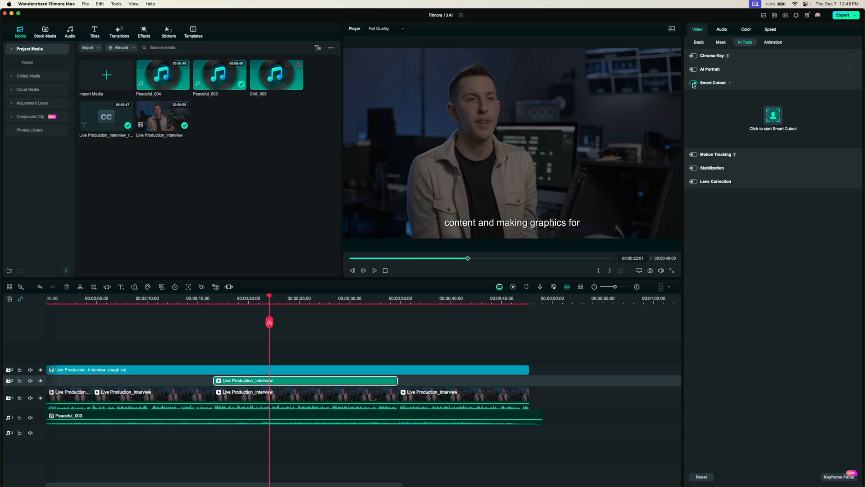
pyautogui.click(694, 83)
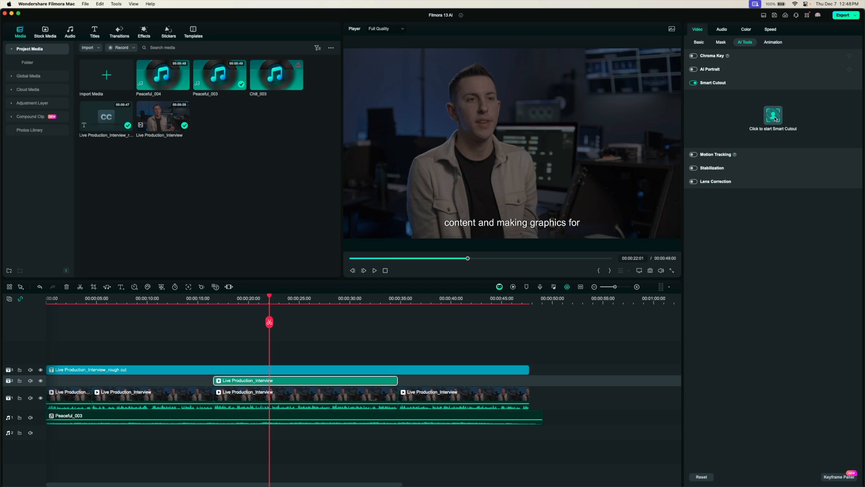
pyautogui.click(772, 115)
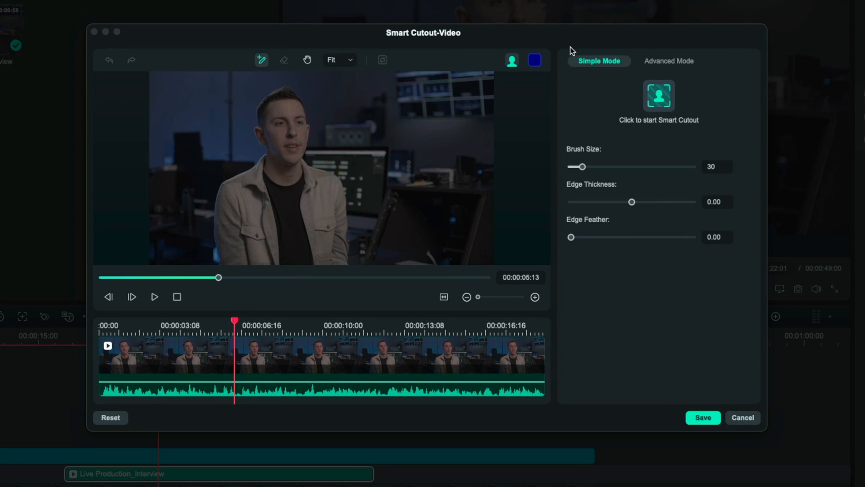
# Brush over the interviewee, run Smart Cutout across all frames and save the result
pyautogui.click(282, 134)
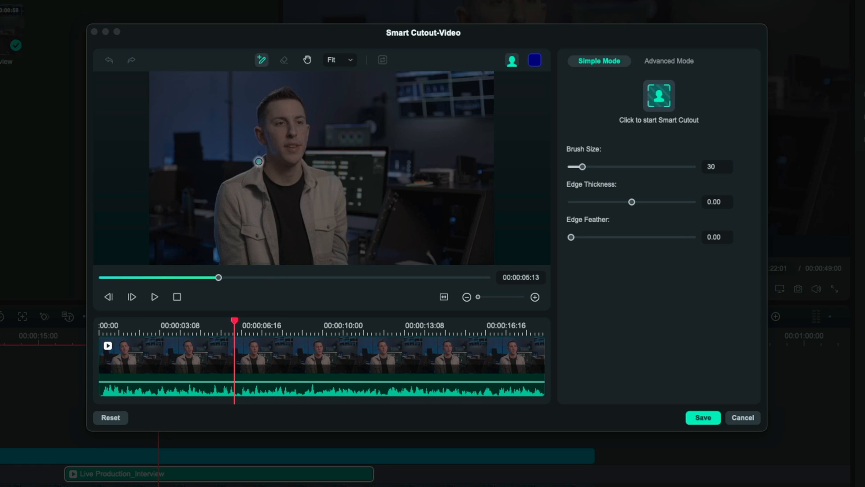
pyautogui.moveTo(260, 161); pyautogui.dragTo(265, 104)
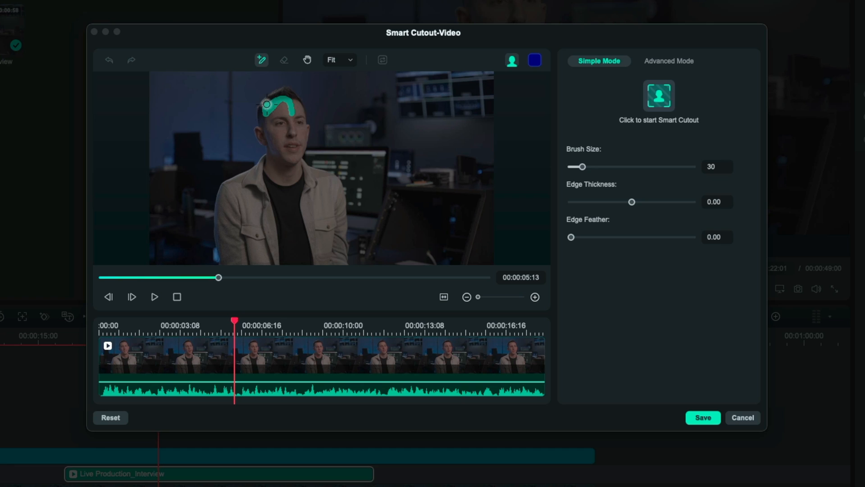
pyautogui.moveTo(265, 104); pyautogui.dragTo(273, 146)
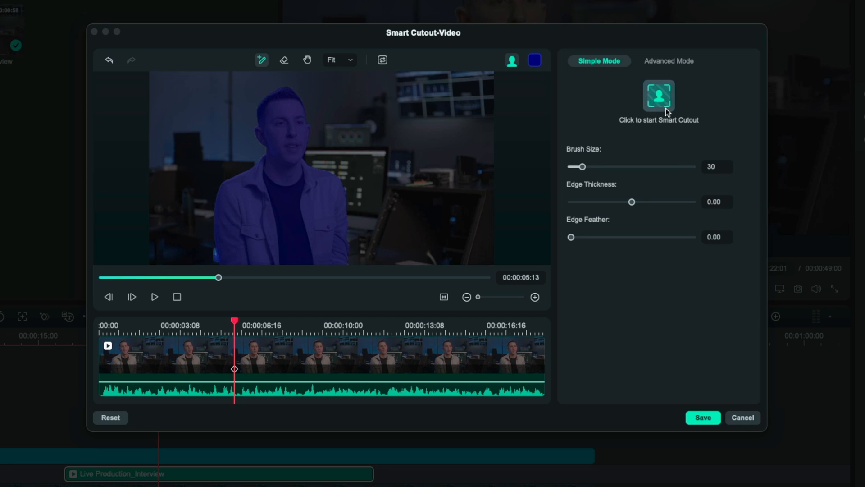
pyautogui.moveTo(657, 107)
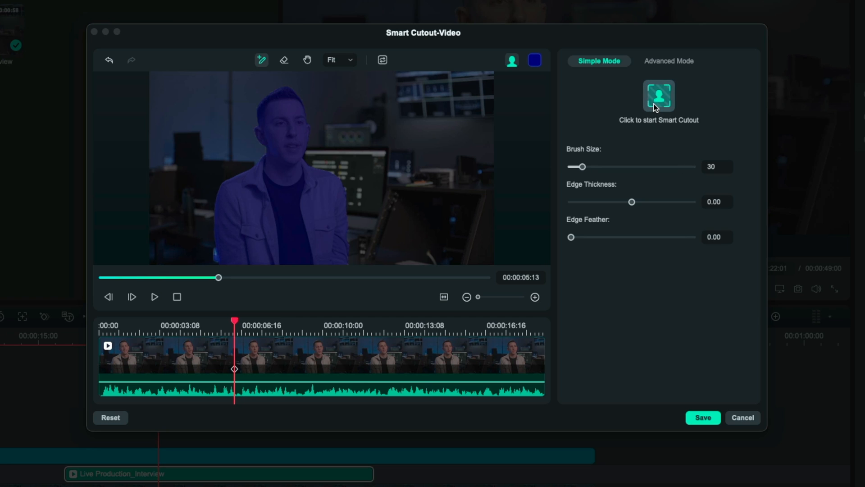
pyautogui.click(659, 95)
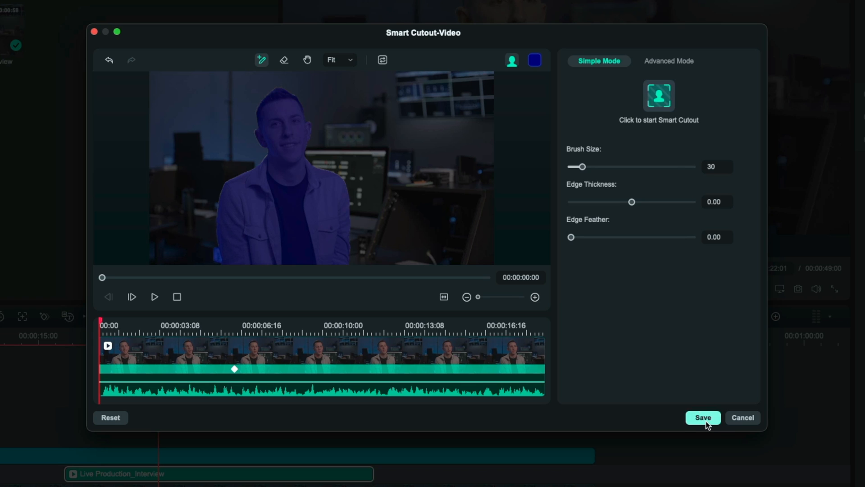
pyautogui.click(703, 417)
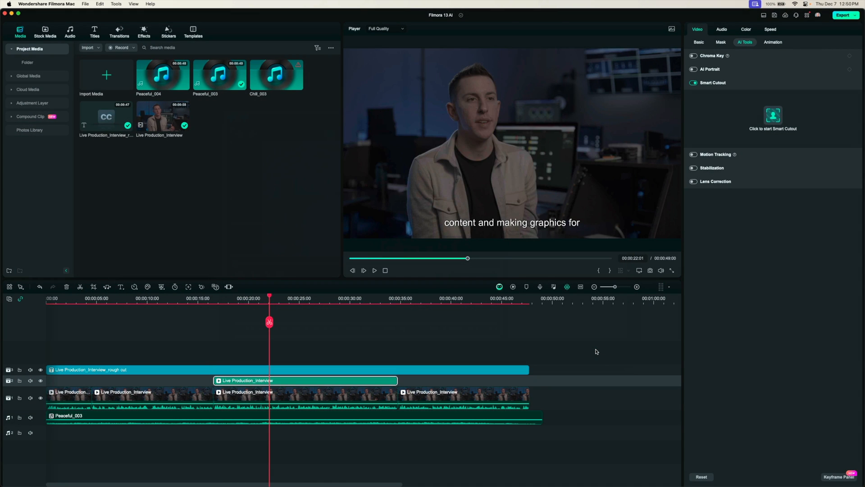
pyautogui.moveTo(292, 382)
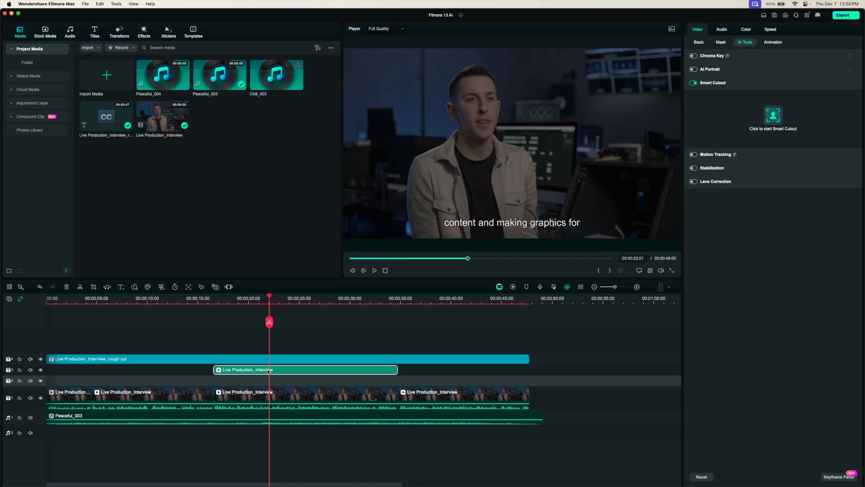
pyautogui.moveTo(219, 386)
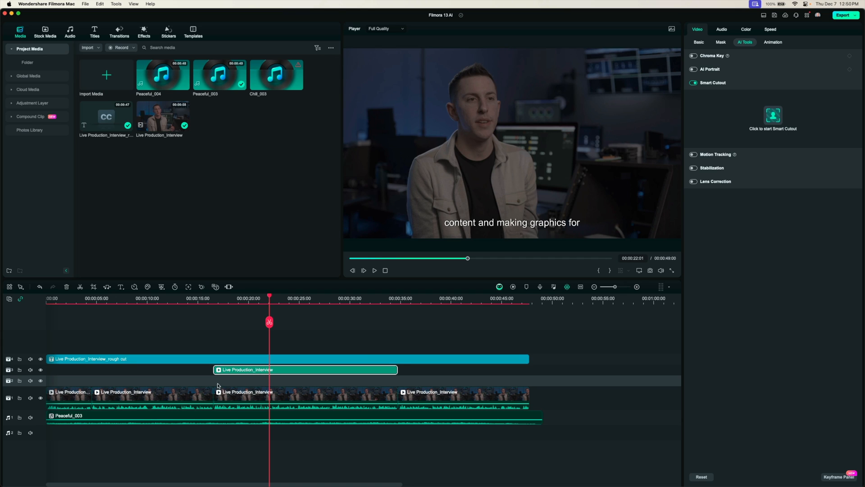
# Hide the original interview track to check the cutout alone, then show it again
pyautogui.click(40, 398)
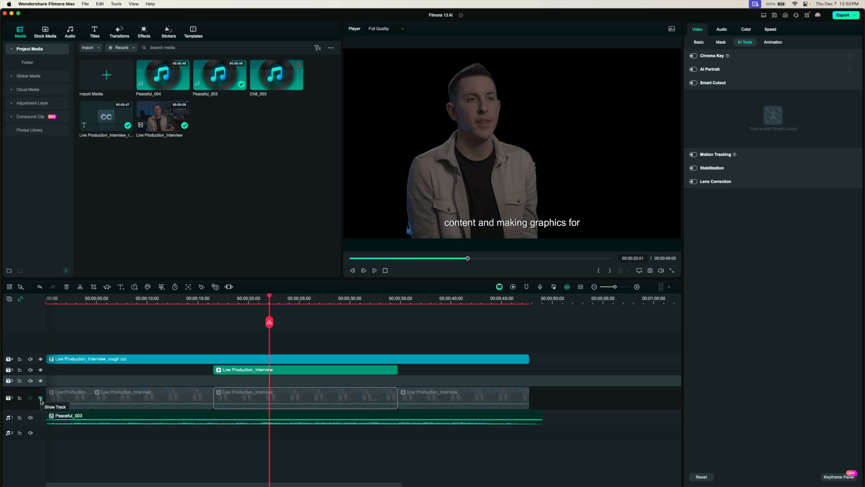
pyautogui.click(40, 398)
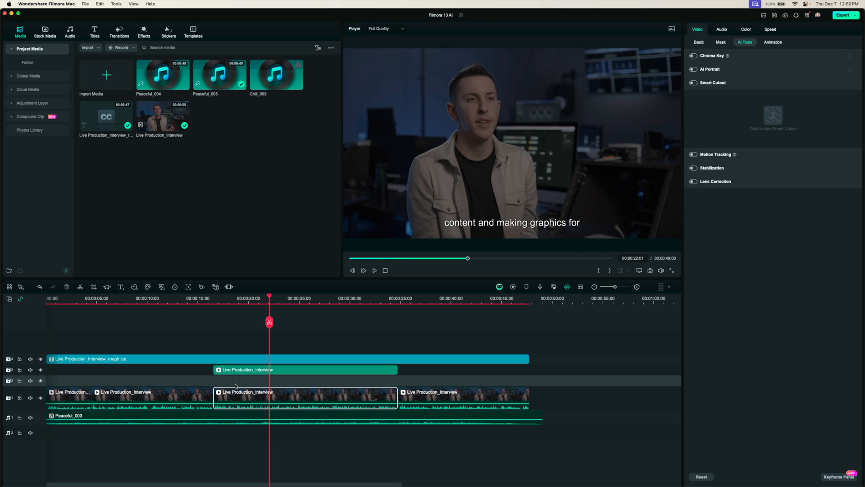
pyautogui.click(143, 28)
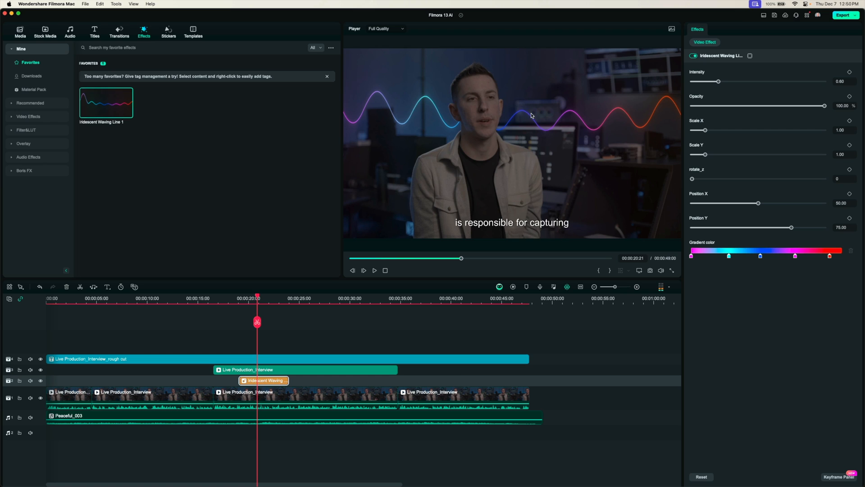
pyautogui.moveTo(539, 124)
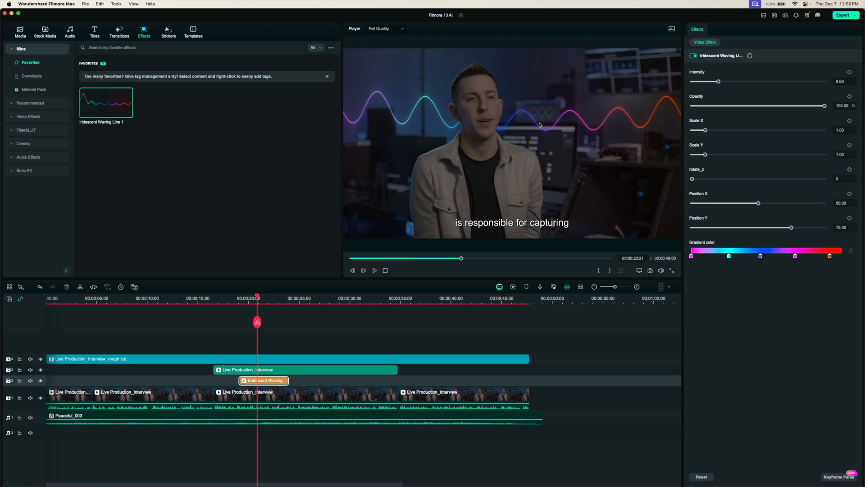
pyautogui.click(374, 271)
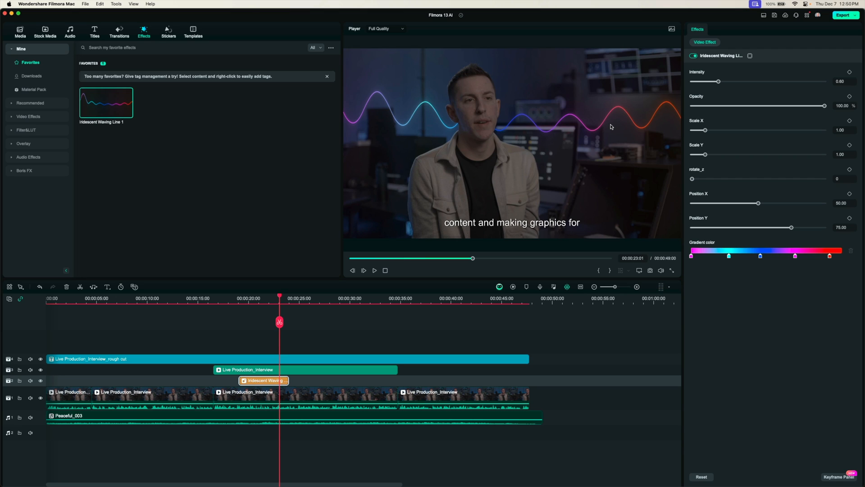
pyautogui.moveTo(613, 131)
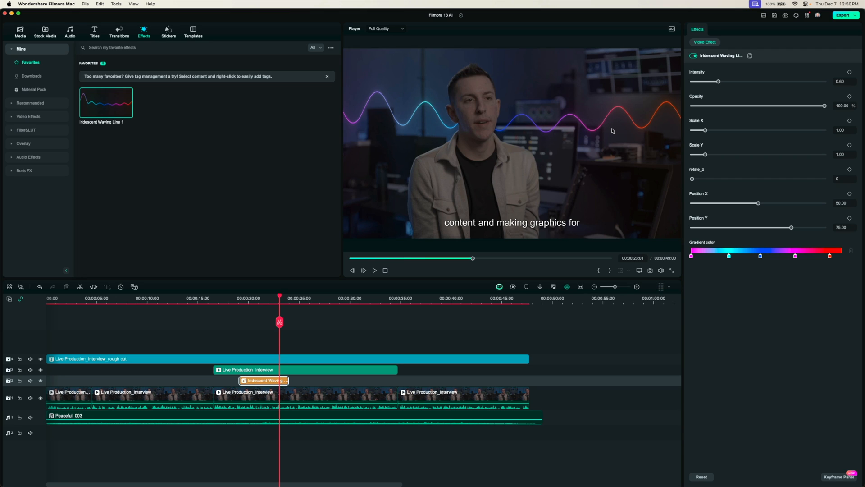
pyautogui.moveTo(636, 115)
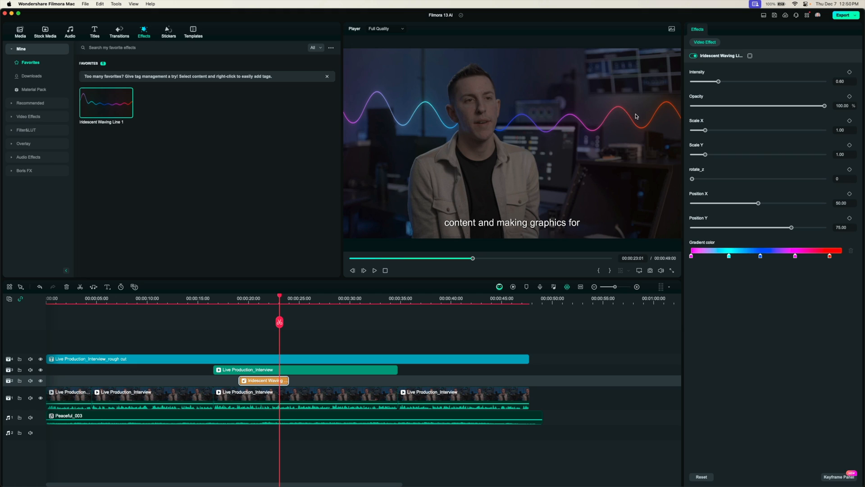
pyautogui.moveTo(516, 132)
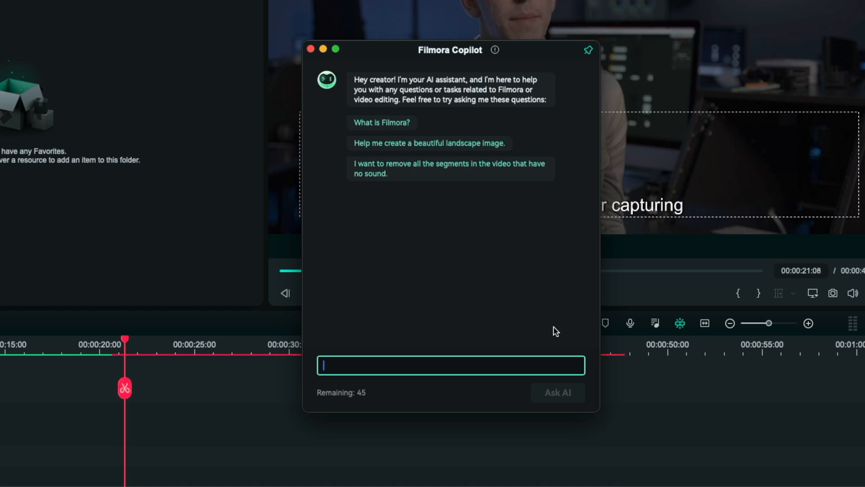
# Ask Copilot 'I need my music quieter behind my voice' and send the question
pyautogui.write('I need my')
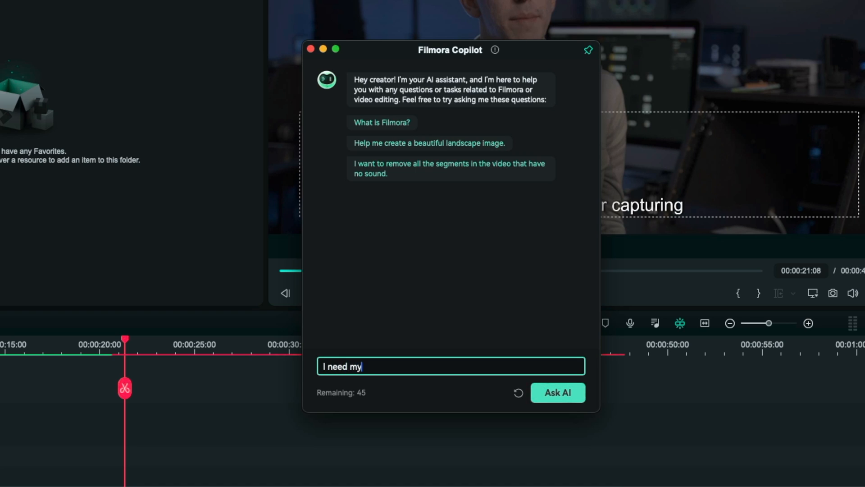
pyautogui.write('music quieter b')
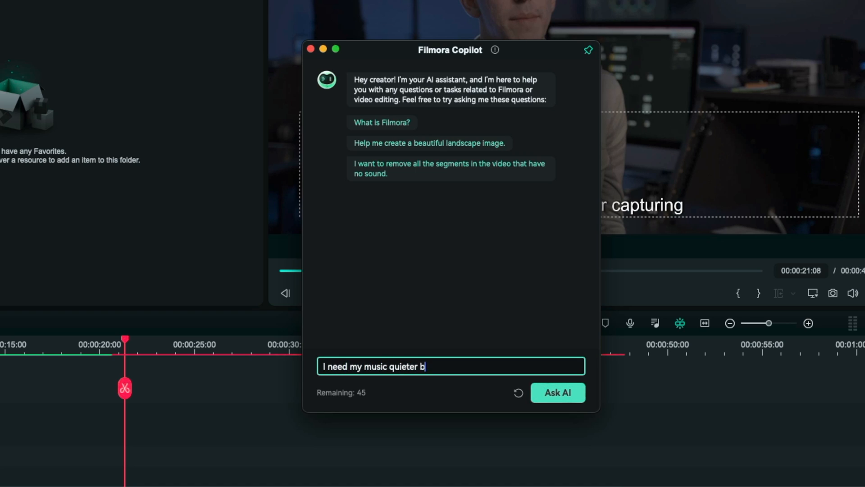
pyautogui.write("ehind my voice, it's")
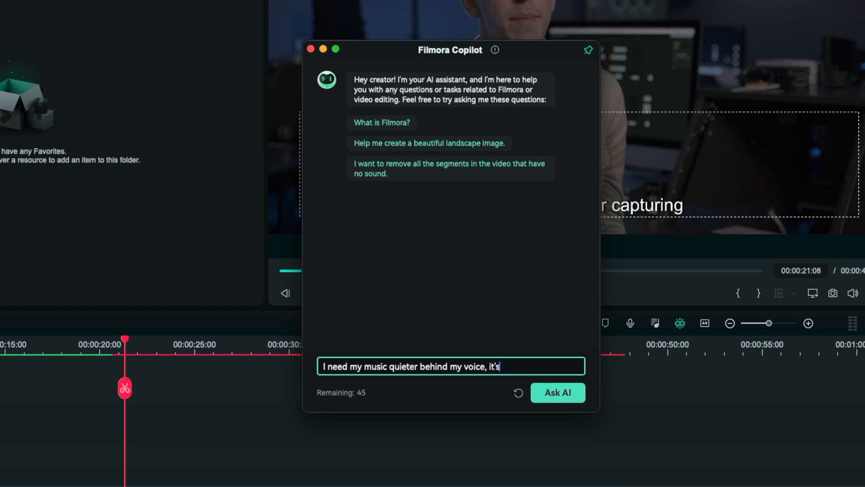
pyautogui.click(558, 393)
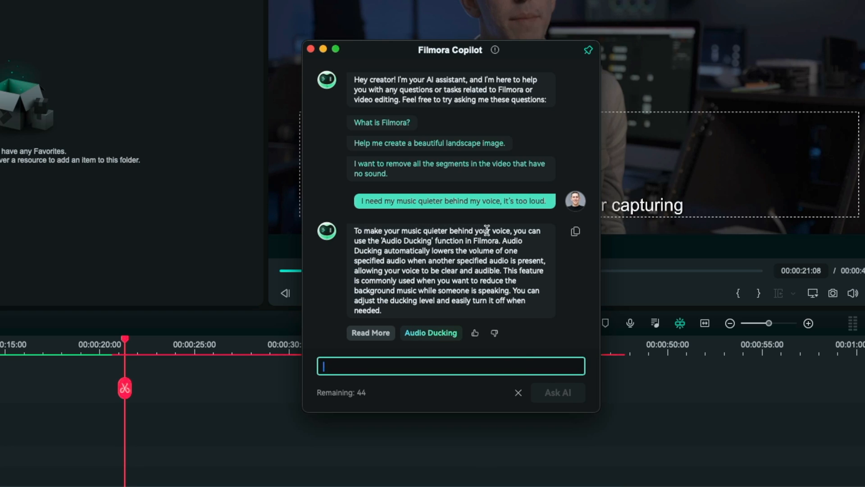
pyautogui.moveTo(422, 241)
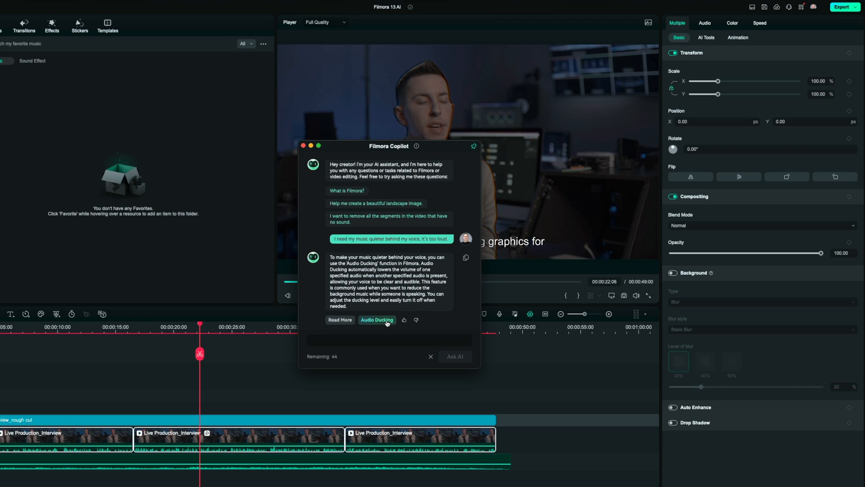
# Apply the Copilot audio ducking suggestion and settle the ducking level at about 30 percent
pyautogui.click(377, 319)
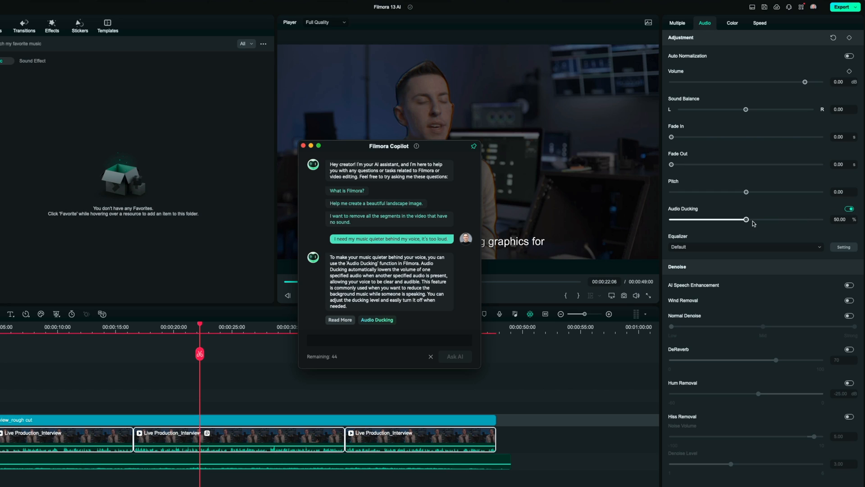
pyautogui.moveTo(746, 220); pyautogui.dragTo(762, 220)
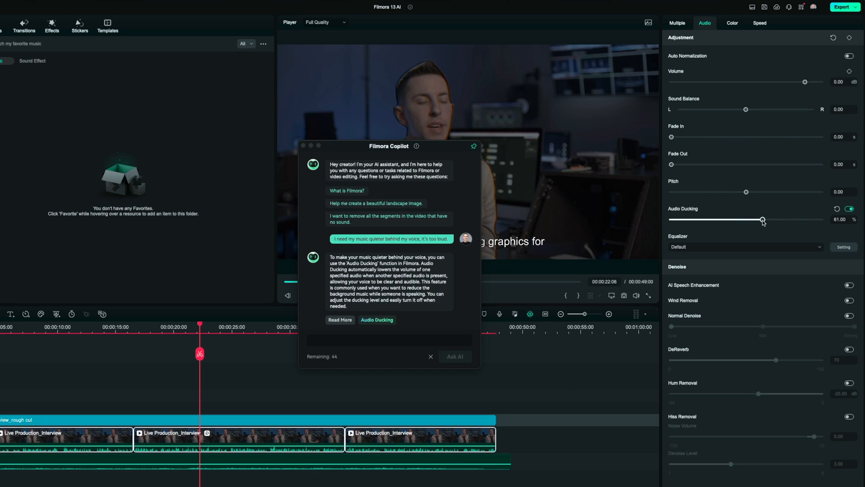
pyautogui.moveTo(763, 219); pyautogui.dragTo(715, 219)
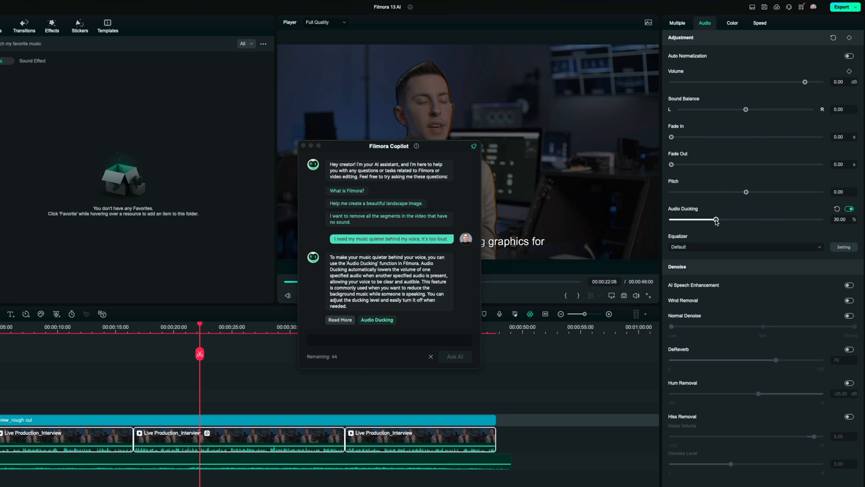
pyautogui.moveTo(715, 220); pyautogui.dragTo(720, 220)
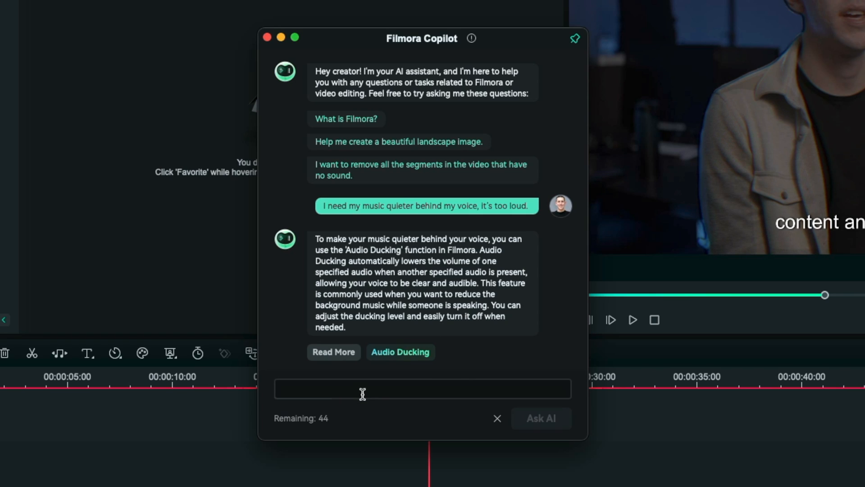
# Ask Copilot how to add more saturation to the video
pyautogui.click(421, 389)
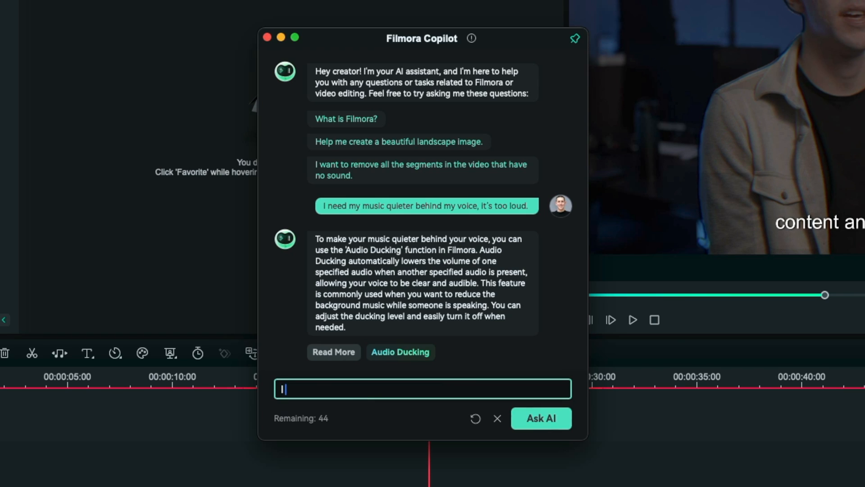
pyautogui.write('I need to add more saturation into')
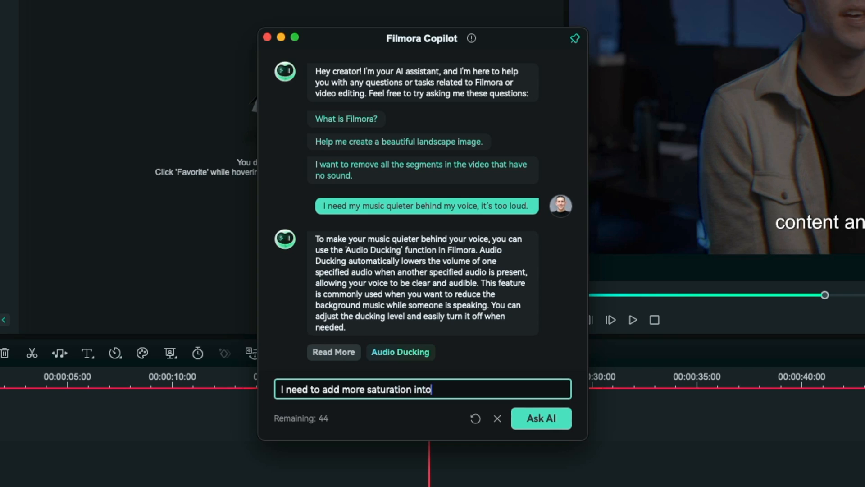
pyautogui.write('my video')
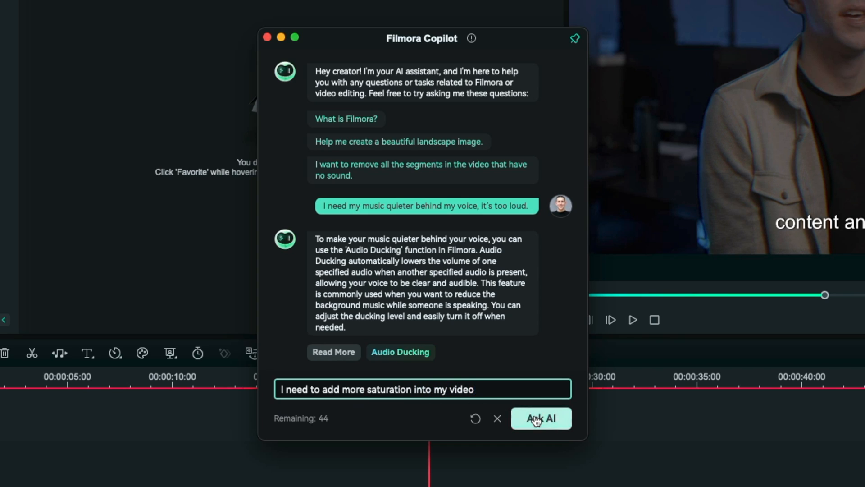
pyautogui.click(541, 419)
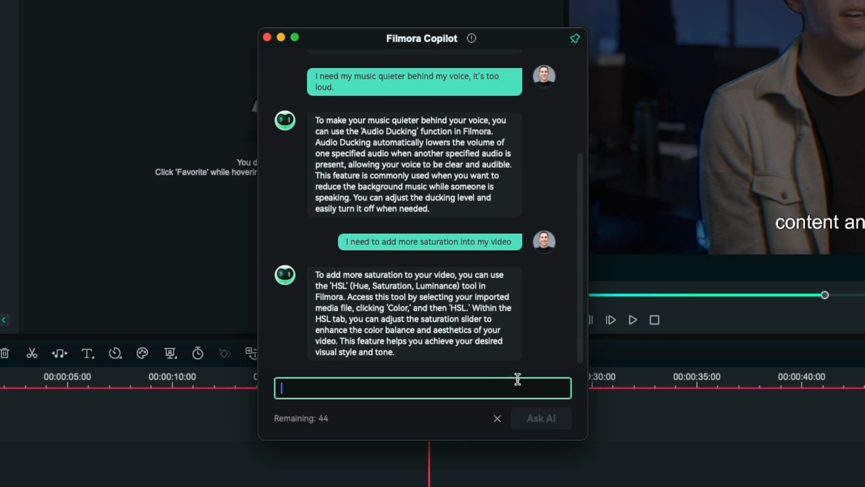
pyautogui.moveTo(407, 274)
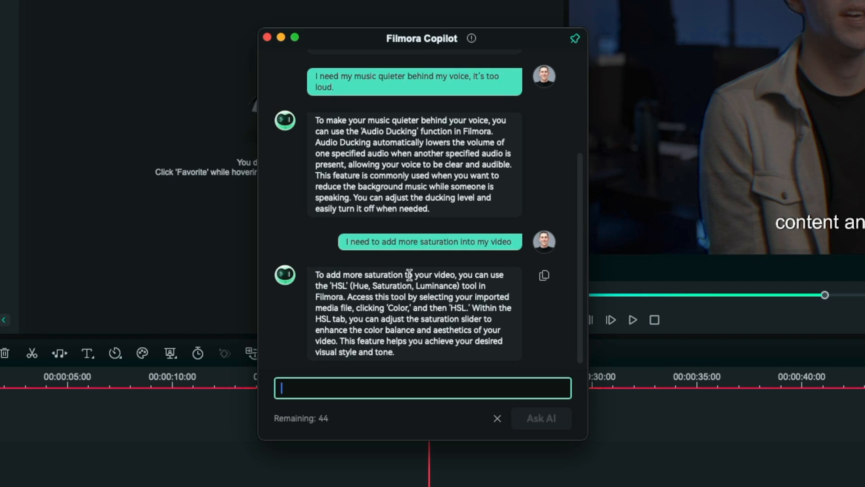
pyautogui.moveTo(362, 286)
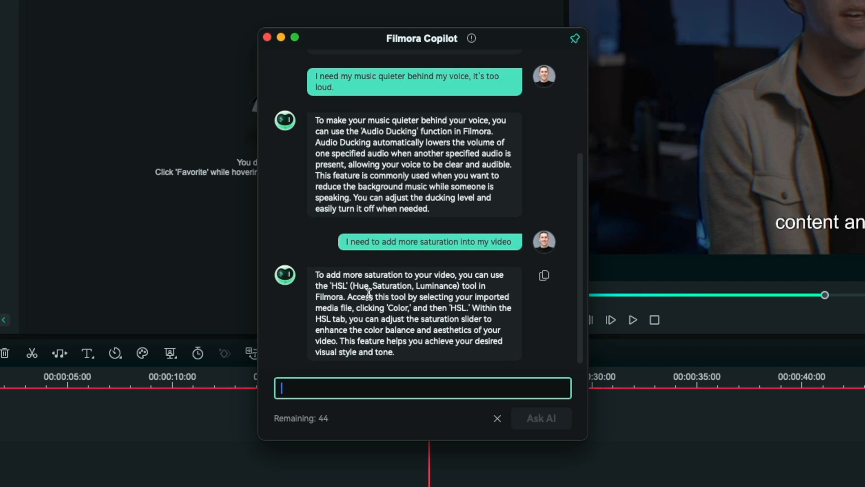
pyautogui.moveTo(490, 340)
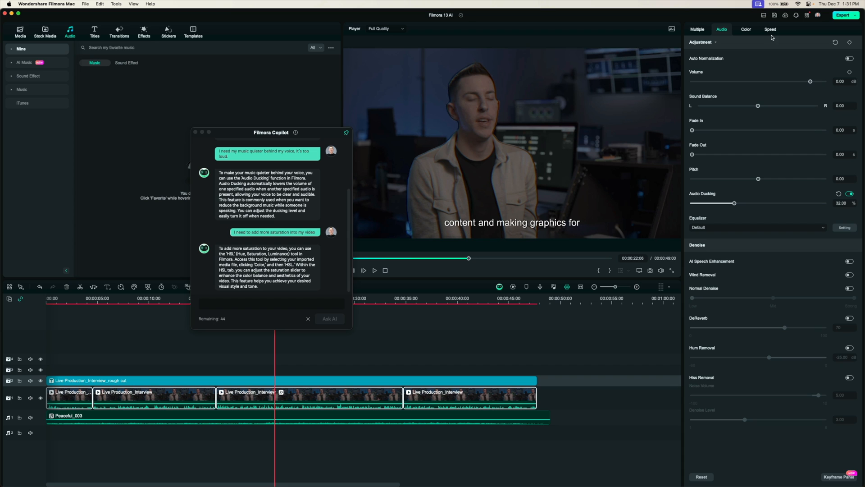
# Raise the clip's HSL Saturation slider to 27 in the Color settings
pyautogui.click(746, 29)
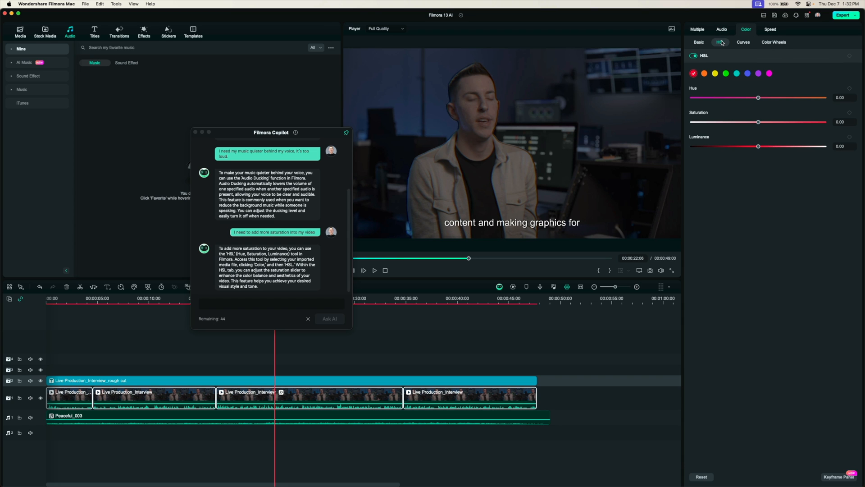
pyautogui.moveTo(758, 122); pyautogui.dragTo(776, 122)
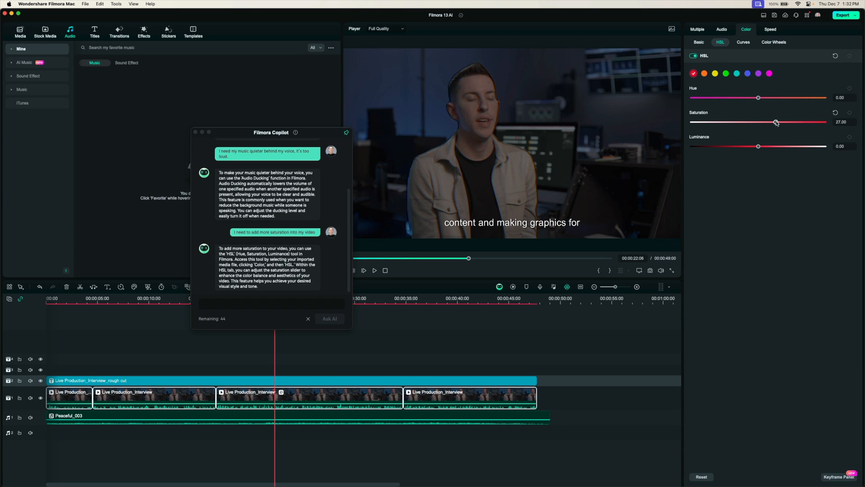